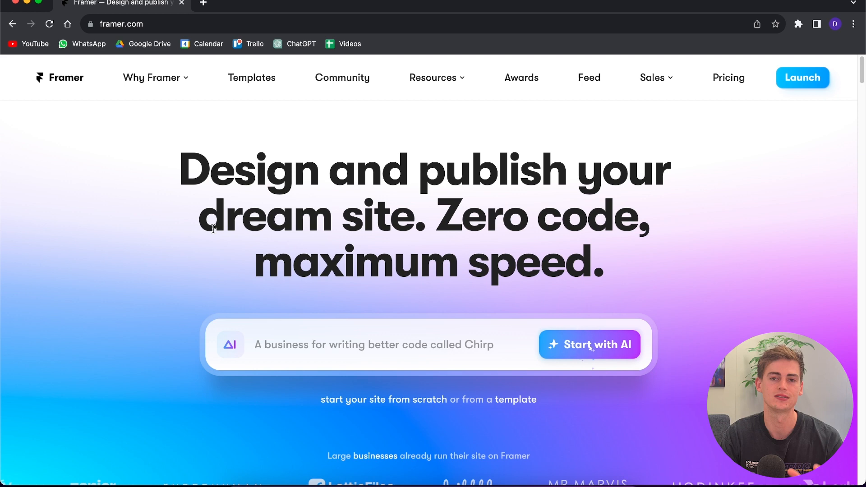
Start a blank Framer site from scratch, opening a new Untitled project
{"action": "left_click", "coordinate": [802, 77]}
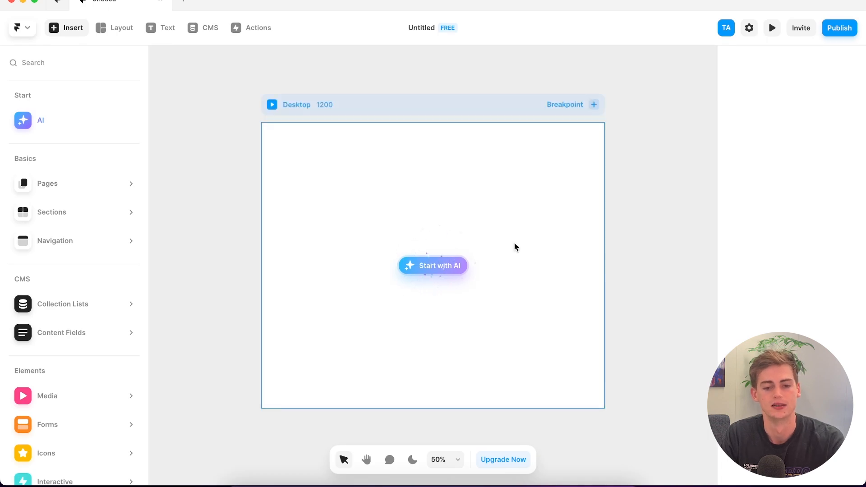
{"action": "mouse_move", "coordinate": [438, 272]}
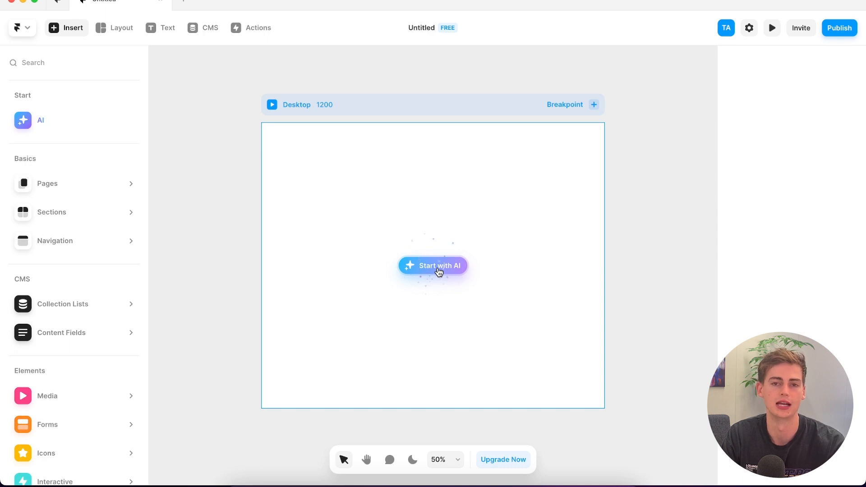
{"action": "mouse_move", "coordinate": [439, 271]}
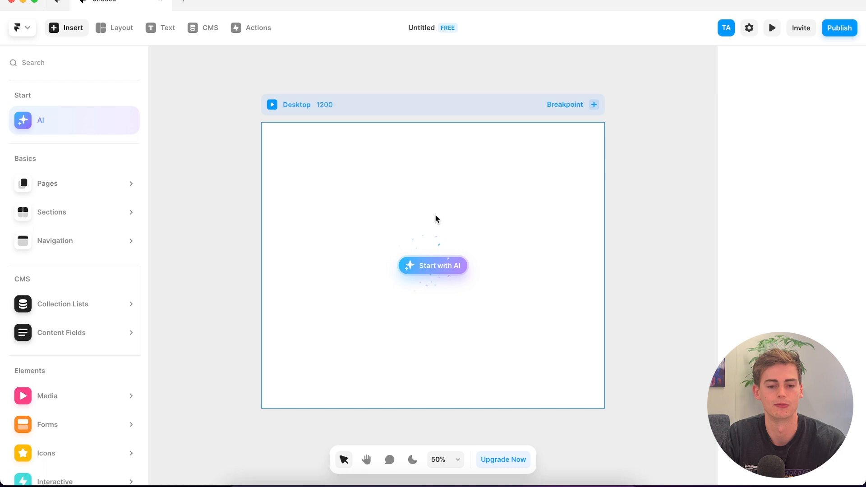
{"action": "mouse_move", "coordinate": [351, 115]}
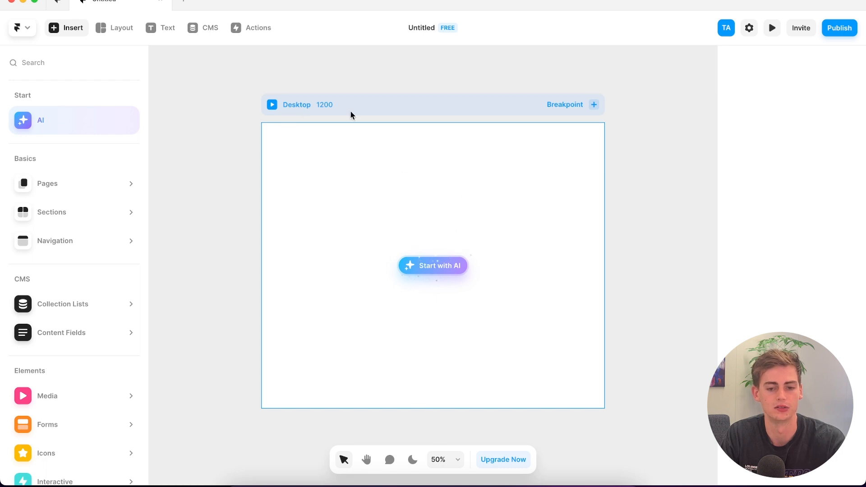
Add Tablet and Phone breakpoints alongside the Desktop frame
{"action": "left_click", "coordinate": [594, 104]}
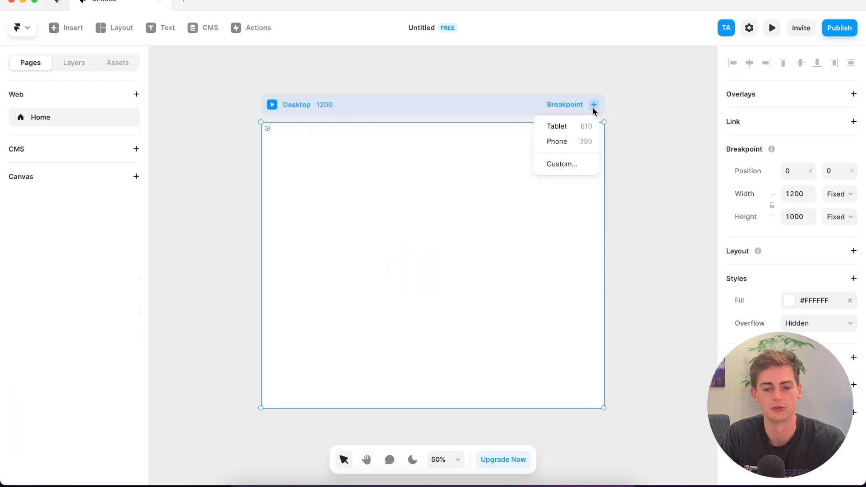
{"action": "left_click", "coordinate": [557, 126]}
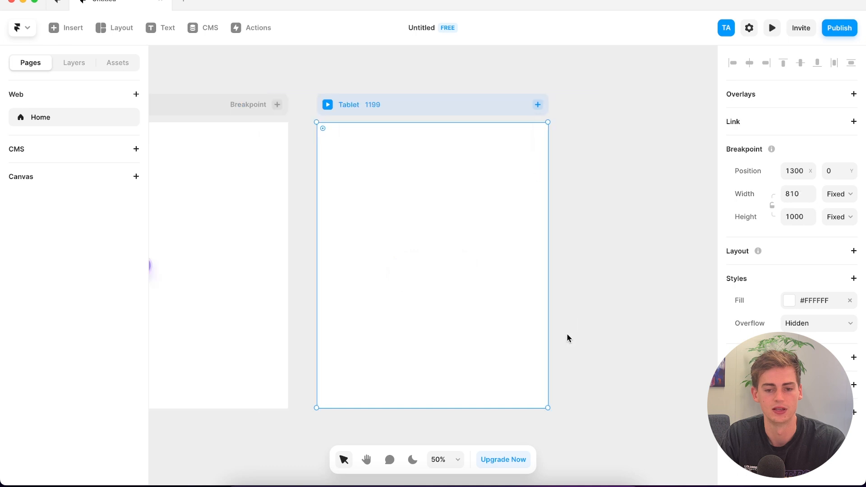
{"action": "left_click", "coordinate": [537, 104]}
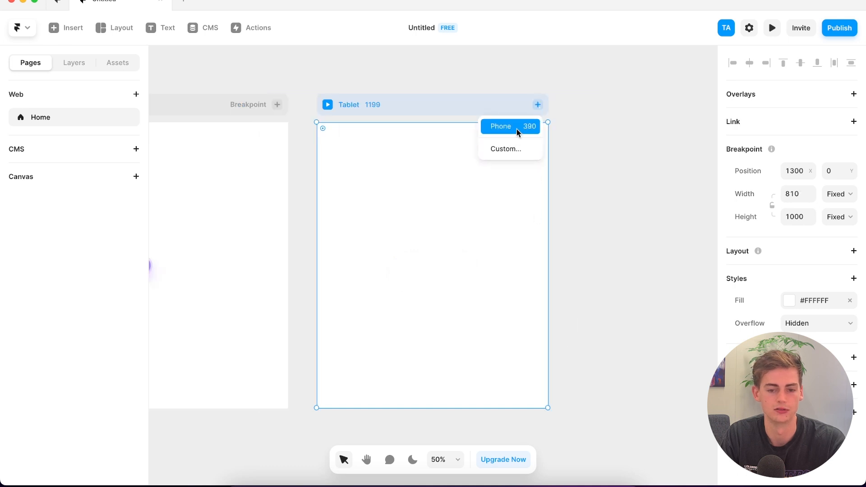
{"action": "mouse_move", "coordinate": [509, 129]}
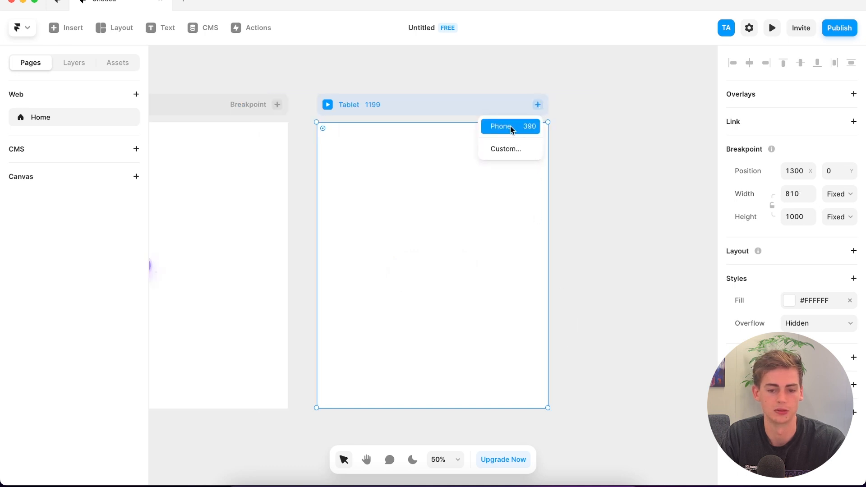
{"action": "left_click", "coordinate": [500, 126]}
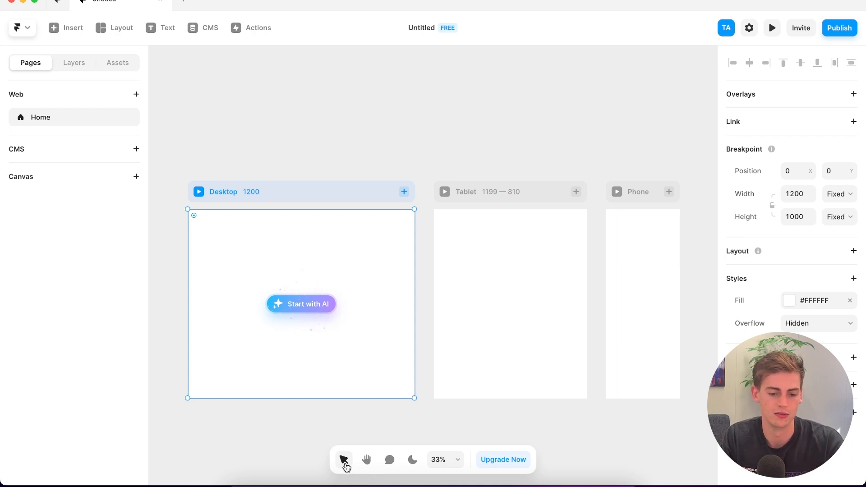
{"action": "mouse_move", "coordinate": [386, 296]}
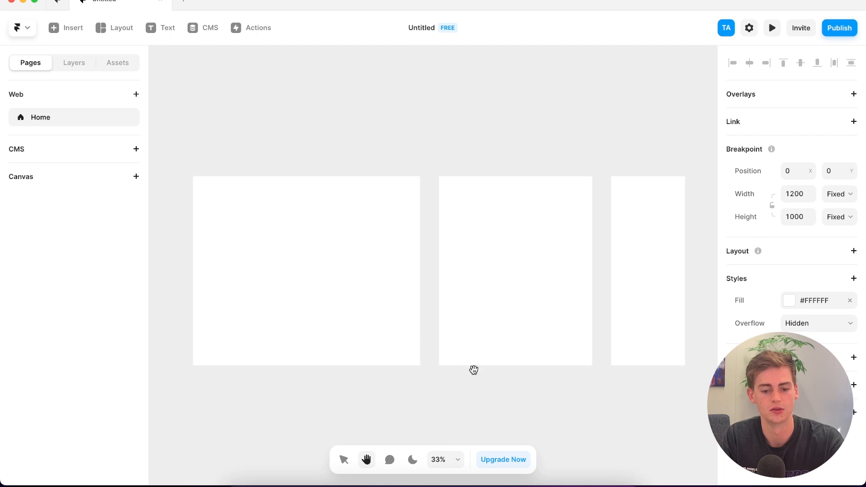
{"action": "left_click", "coordinate": [388, 459]}
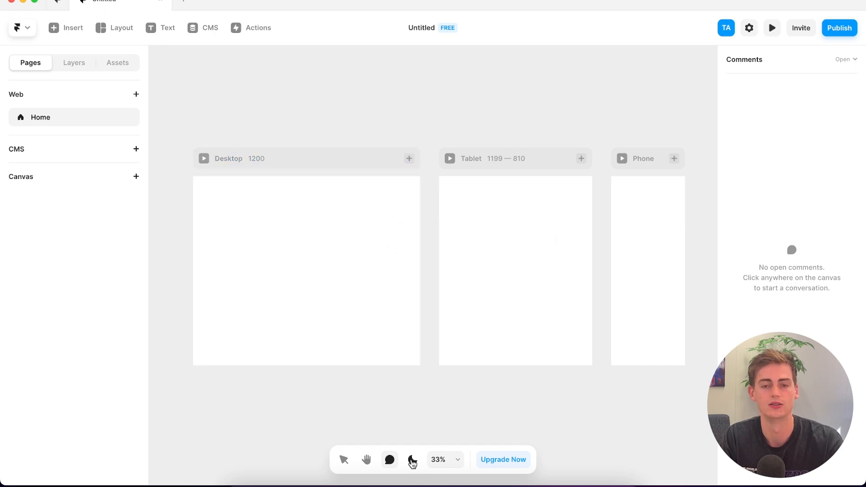
{"action": "left_click", "coordinate": [412, 460]}
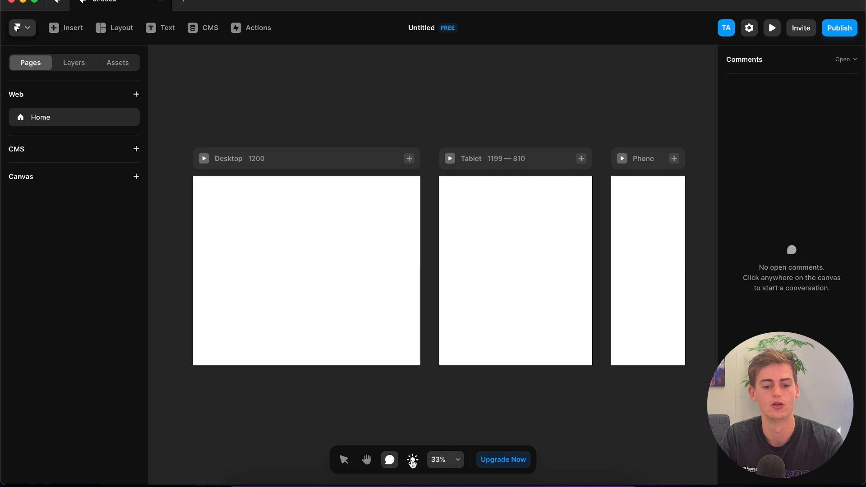
{"action": "left_click", "coordinate": [411, 460]}
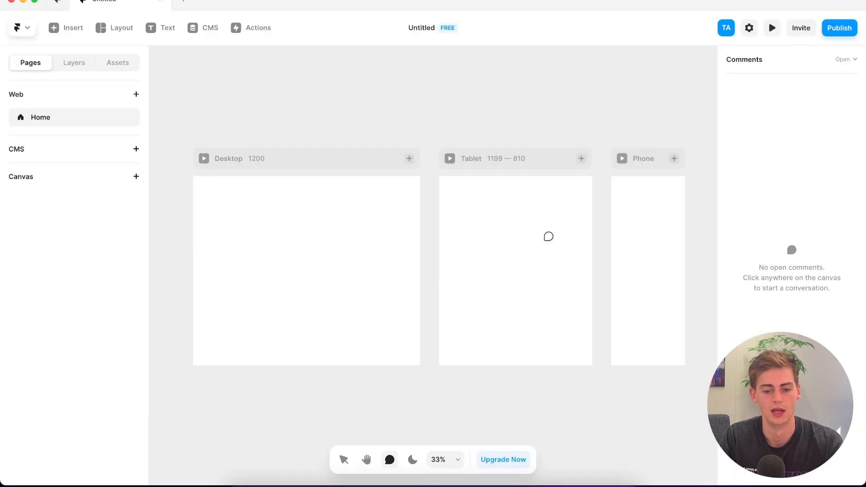
{"action": "left_click", "coordinate": [457, 463]}
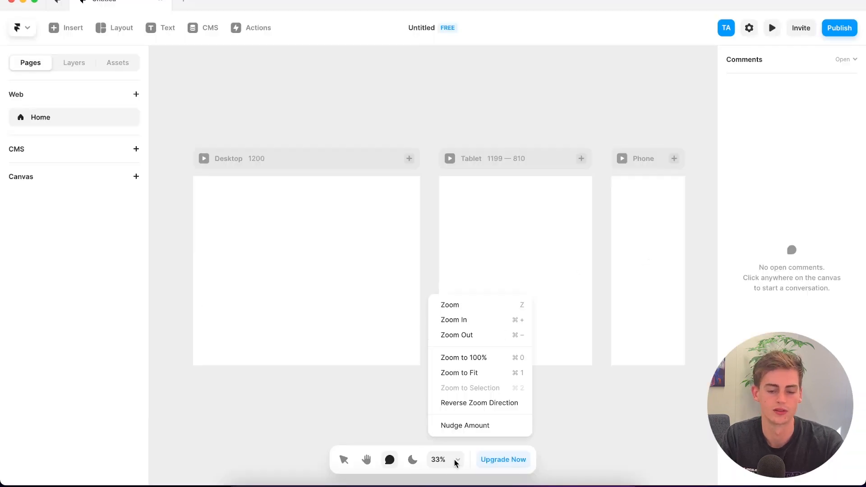
{"action": "mouse_move", "coordinate": [467, 357]}
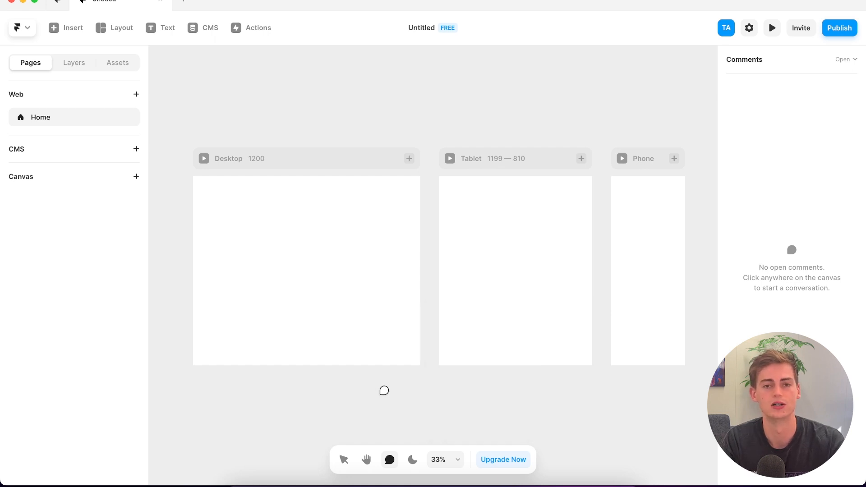
{"action": "mouse_move", "coordinate": [323, 291]}
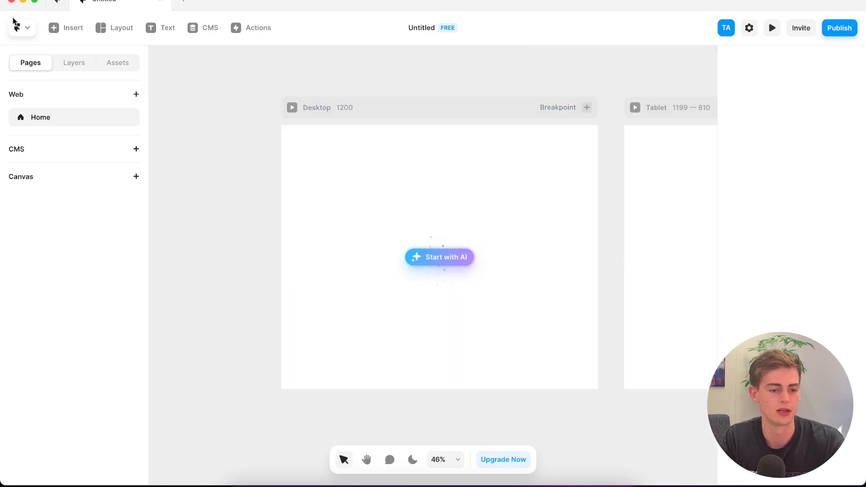
{"action": "left_click", "coordinate": [65, 28]}
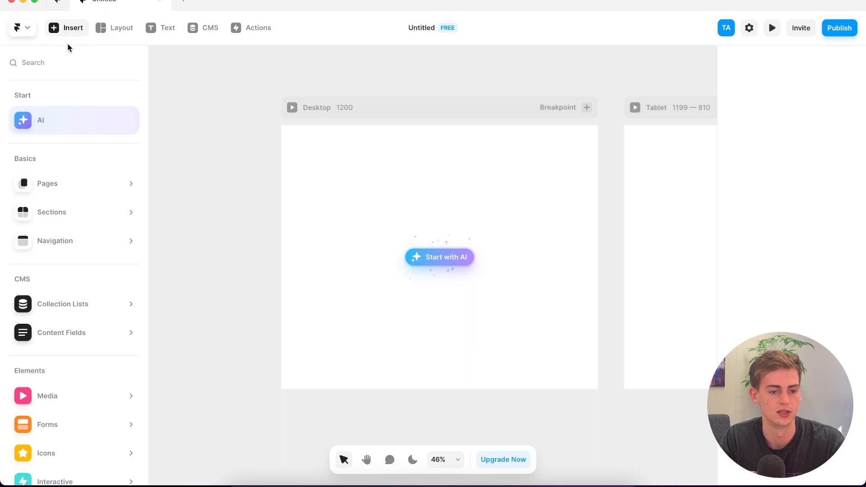
{"action": "mouse_move", "coordinate": [73, 168]}
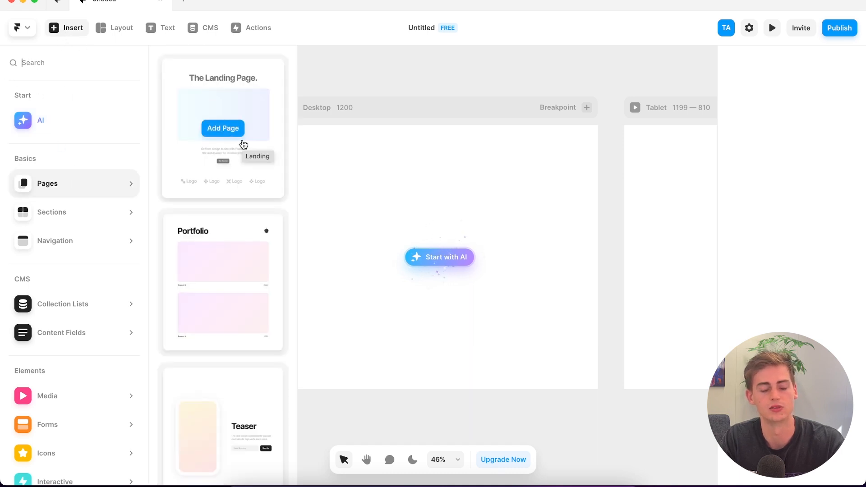
{"action": "mouse_move", "coordinate": [205, 145]}
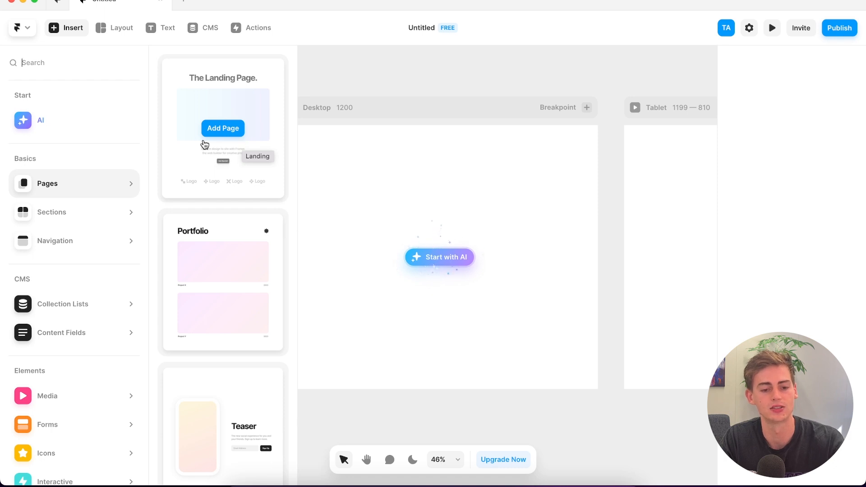
{"action": "scroll", "scroll_direction": "down", "scroll_amount": 3}
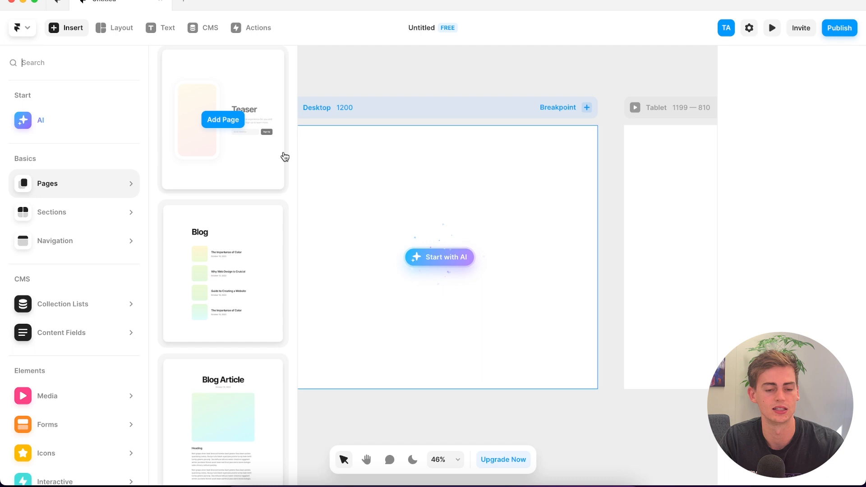
{"action": "mouse_move", "coordinate": [283, 157]}
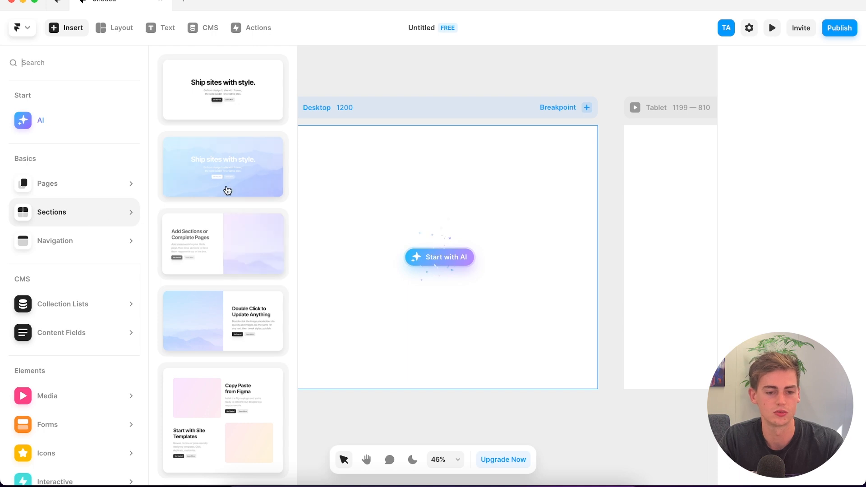
{"action": "mouse_move", "coordinate": [226, 183]}
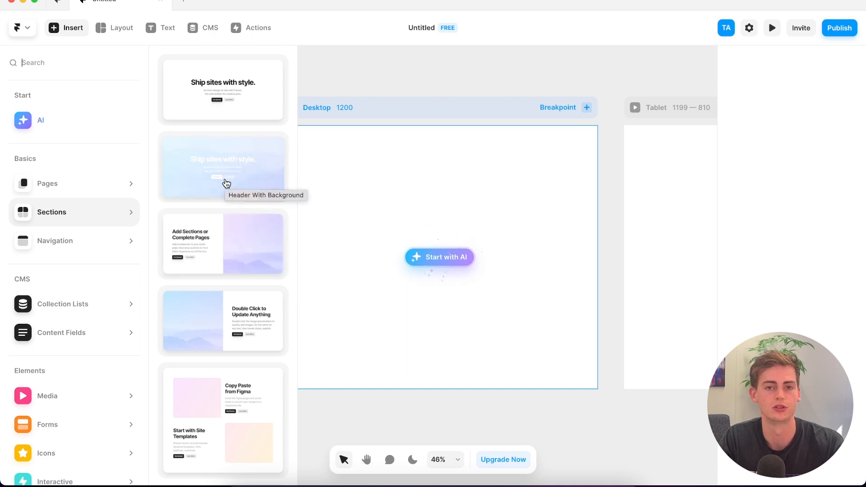
{"action": "left_click", "coordinate": [55, 241]}
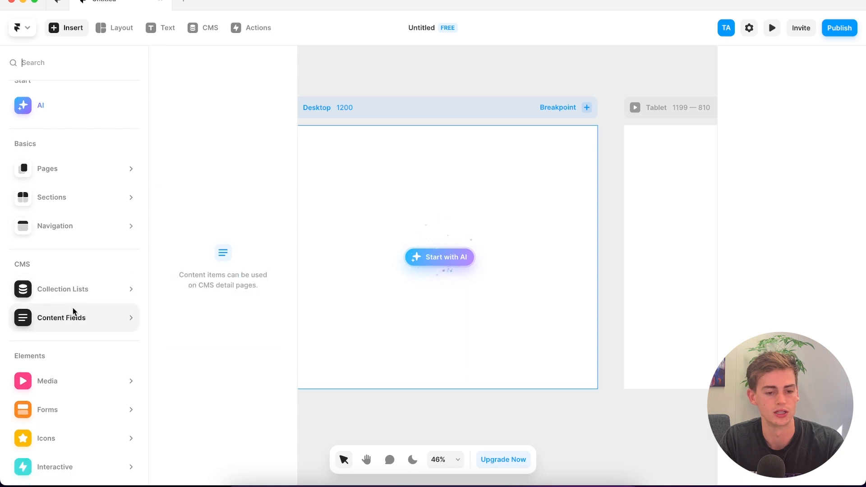
{"action": "left_click", "coordinate": [47, 381]}
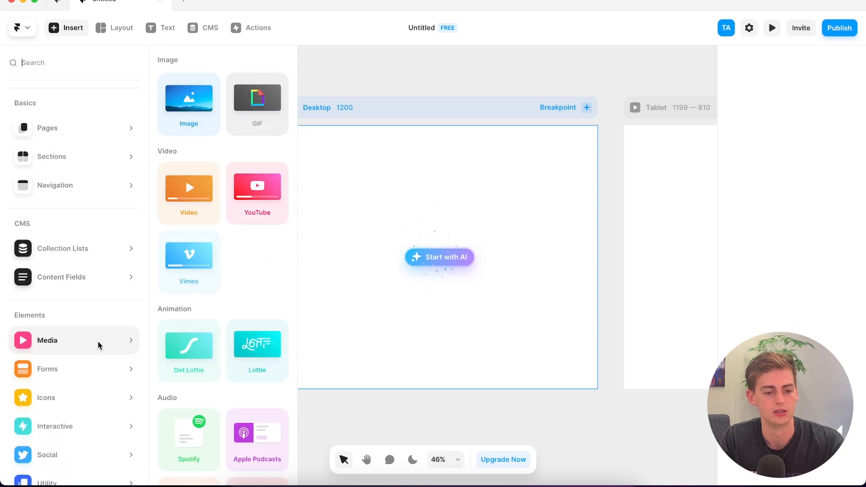
{"action": "left_click", "coordinate": [47, 369]}
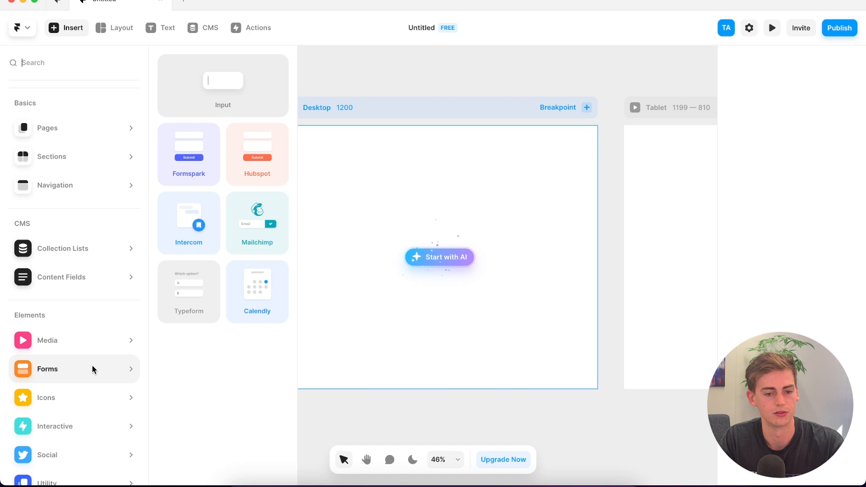
{"action": "left_click", "coordinate": [54, 426]}
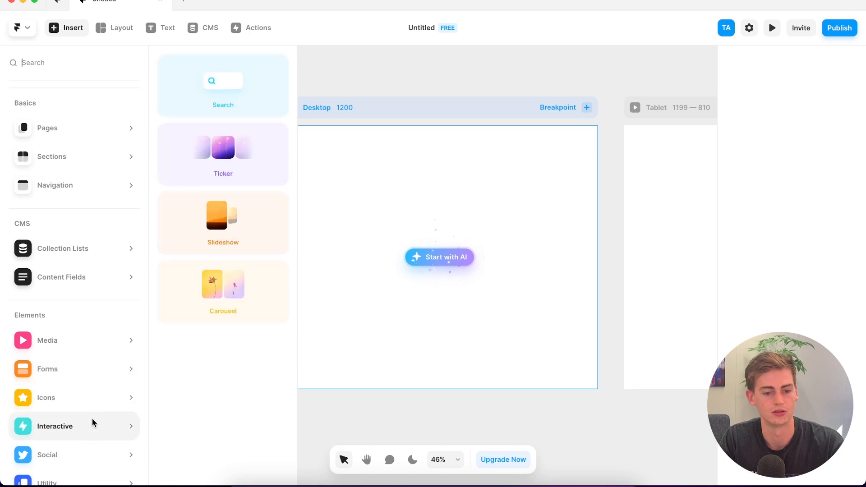
{"action": "left_click", "coordinate": [47, 440]}
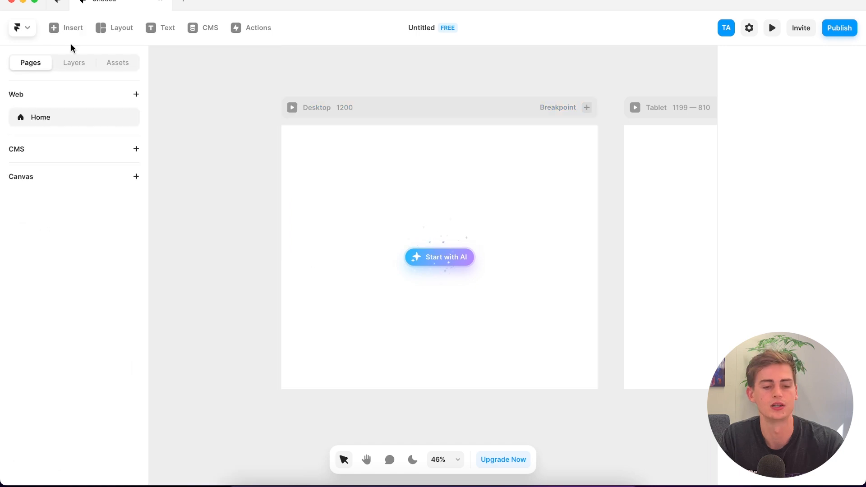
Browse the template gallery and start a new project from the Boost template
{"action": "left_click", "coordinate": [23, 28]}
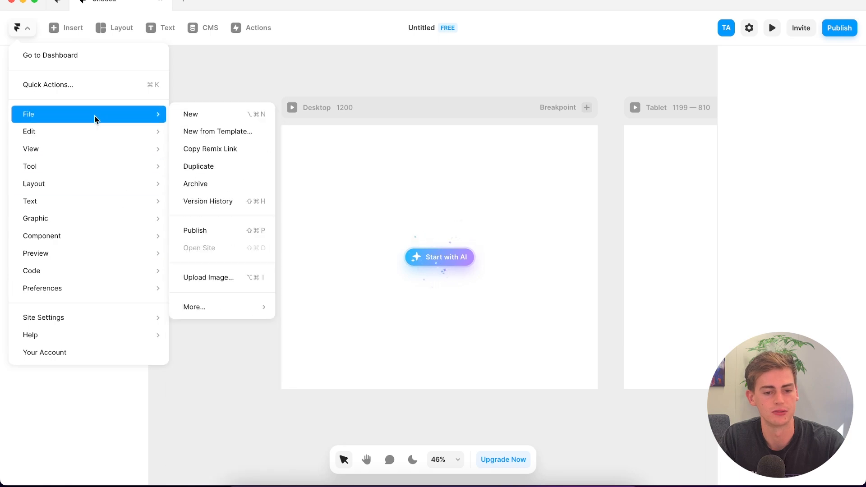
{"action": "mouse_move", "coordinate": [225, 133]}
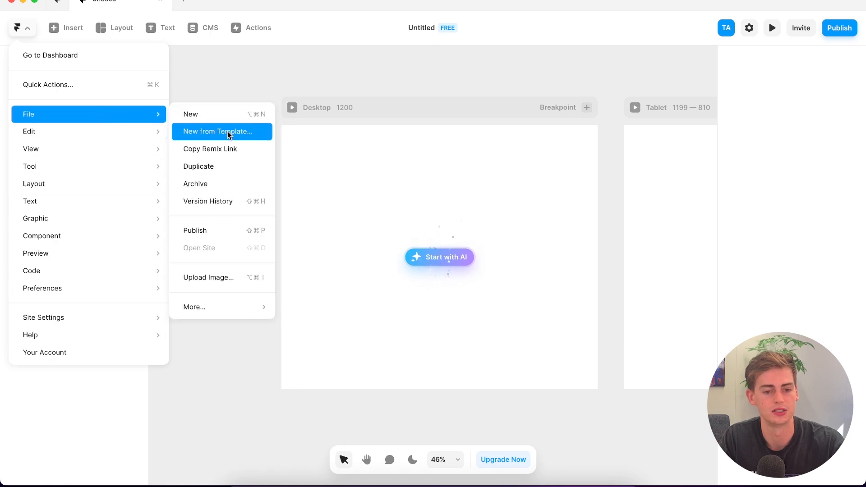
{"action": "left_click", "coordinate": [220, 131]}
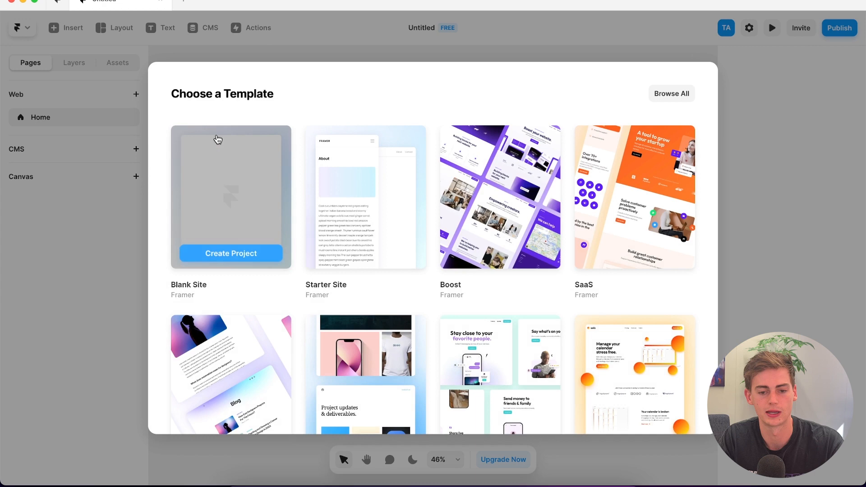
{"action": "mouse_move", "coordinate": [576, 186]}
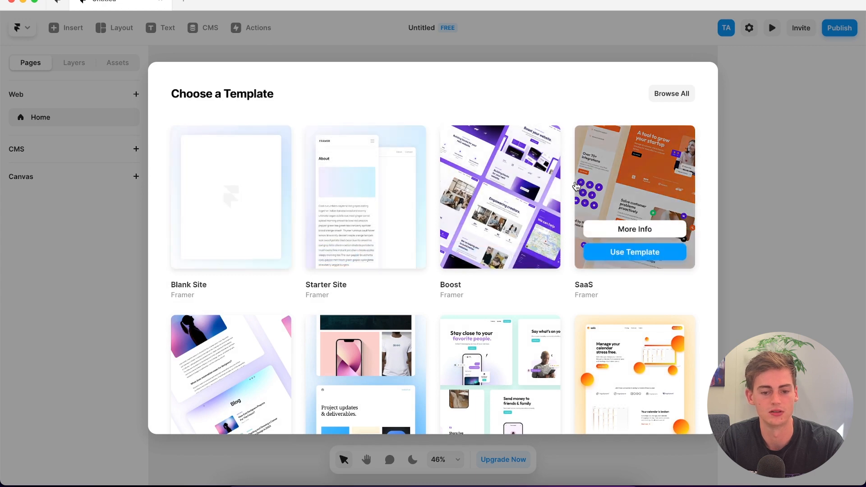
{"action": "scroll", "scroll_direction": "down", "scroll_amount": 3}
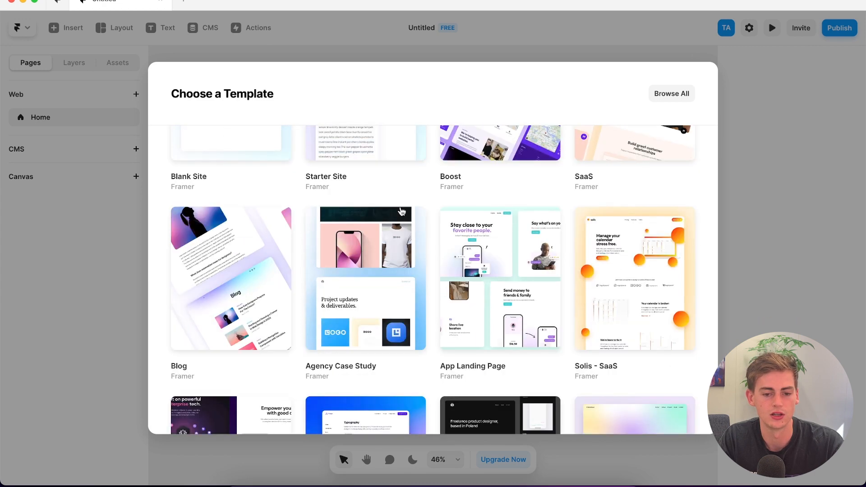
{"action": "scroll", "scroll_direction": "down", "scroll_amount": 3}
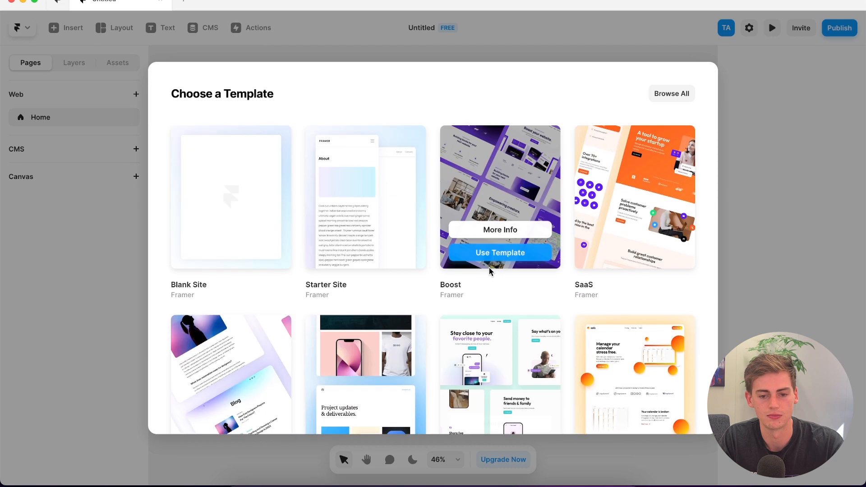
{"action": "left_click", "coordinate": [499, 253]}
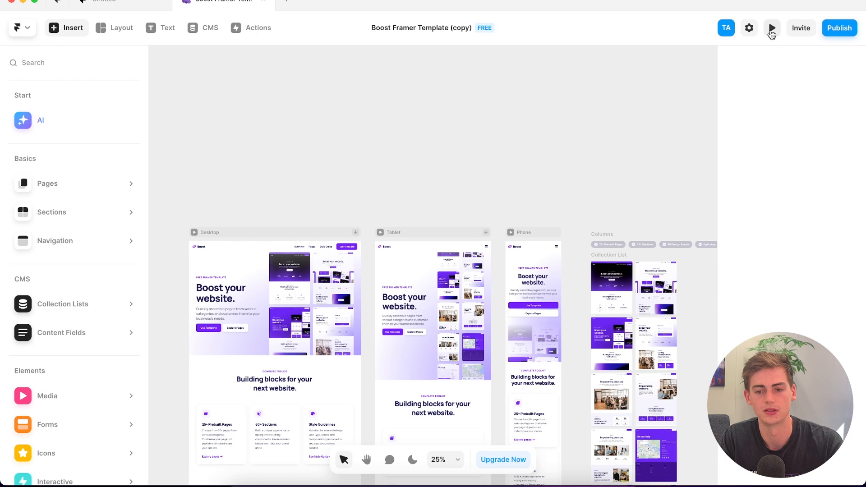
Preview the Boost site live, scroll through its pages, then return to the Untitled project
{"action": "left_click", "coordinate": [771, 27]}
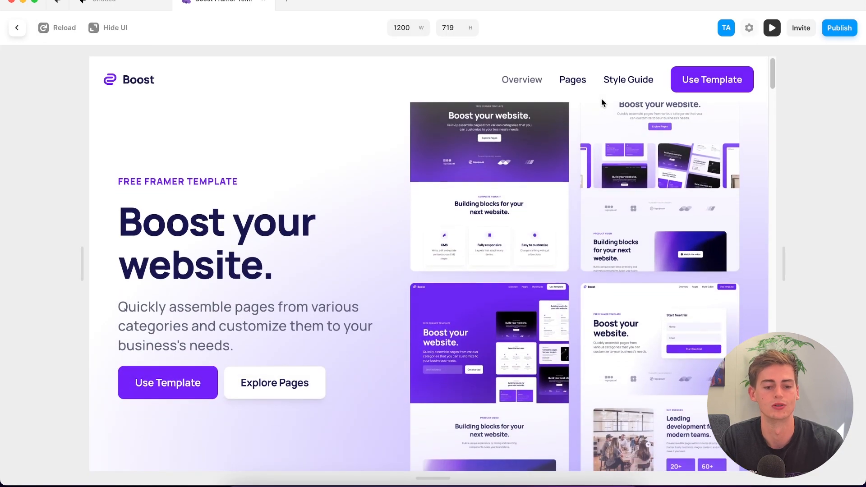
{"action": "scroll", "scroll_direction": "down", "scroll_amount": 3}
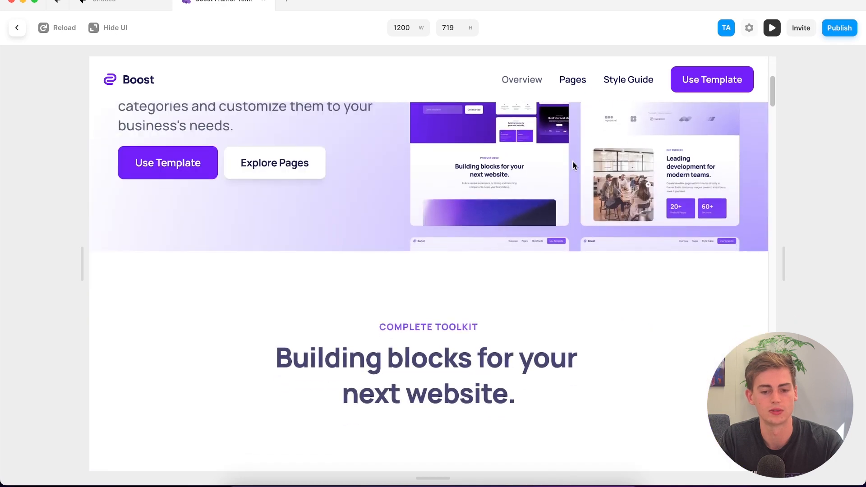
{"action": "scroll", "scroll_direction": "down", "scroll_amount": 3}
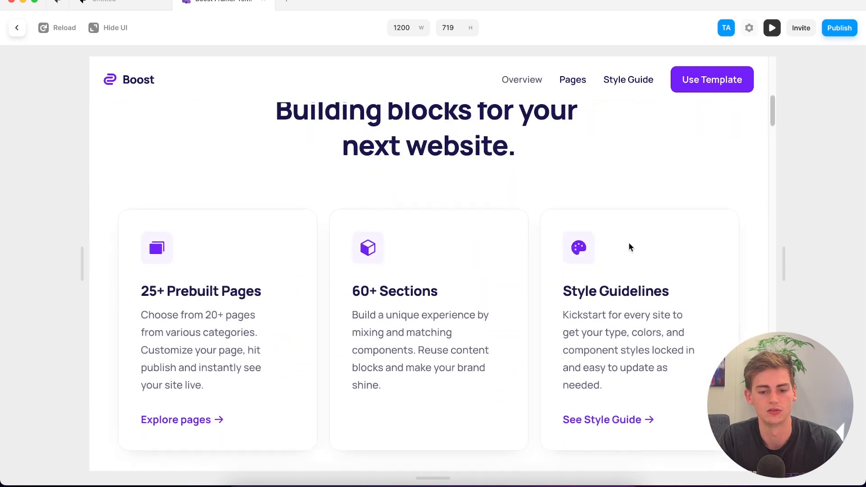
{"action": "scroll", "scroll_direction": "down", "scroll_amount": 3}
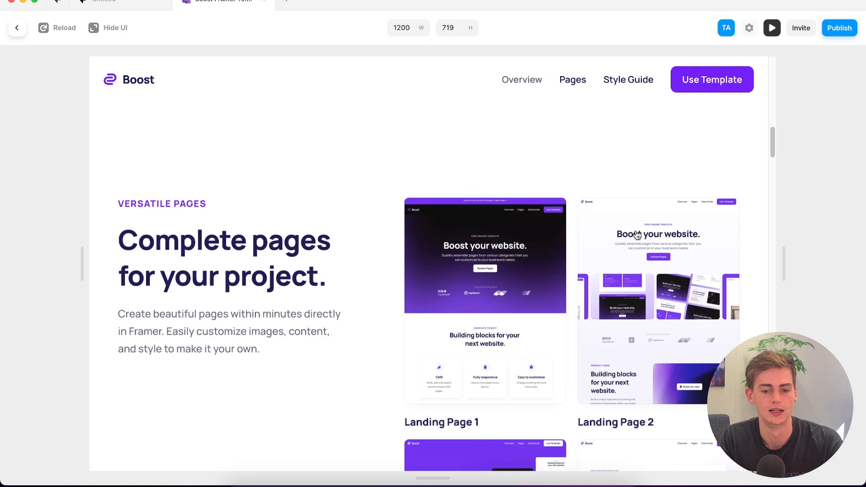
{"action": "scroll", "scroll_direction": "down", "scroll_amount": 3}
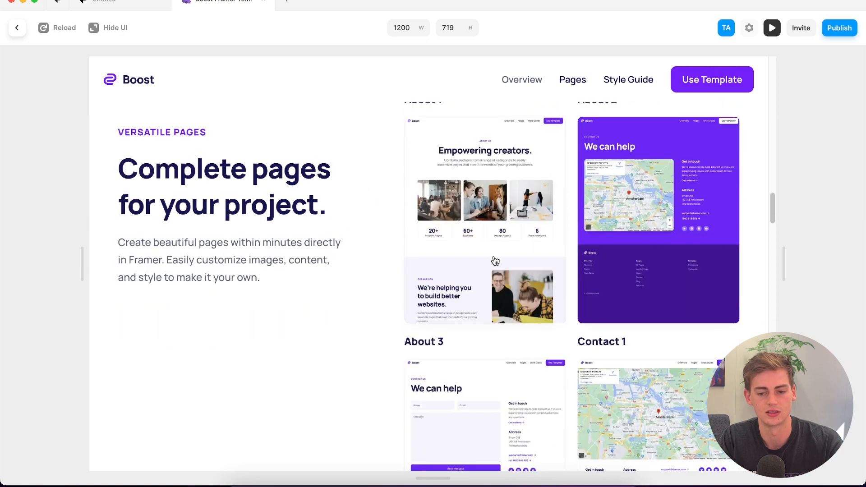
{"action": "scroll", "scroll_direction": "down", "scroll_amount": 3}
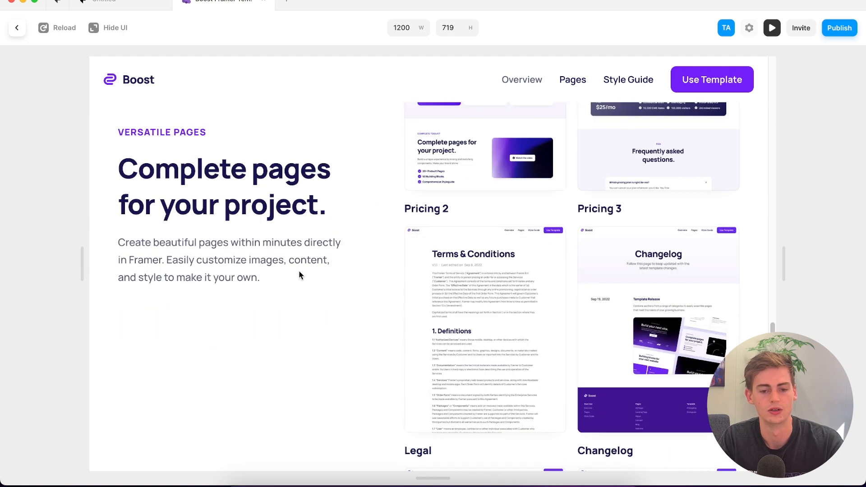
{"action": "left_click", "coordinate": [104, 2]}
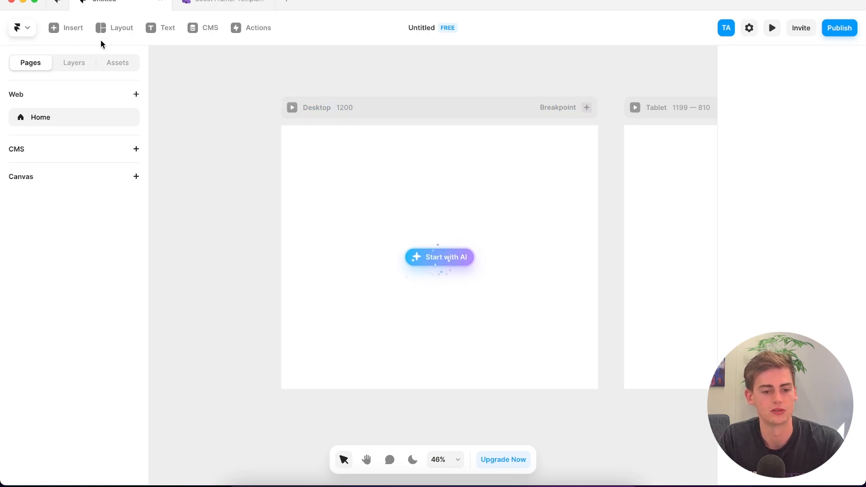
Place the white Topbar navigation with About, Contact and Signup at the page top
{"action": "left_click", "coordinate": [65, 27]}
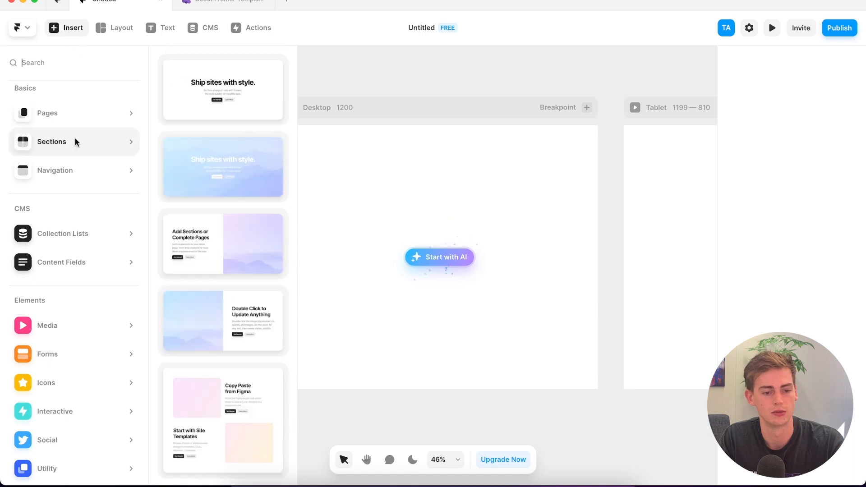
{"action": "left_click", "coordinate": [55, 170]}
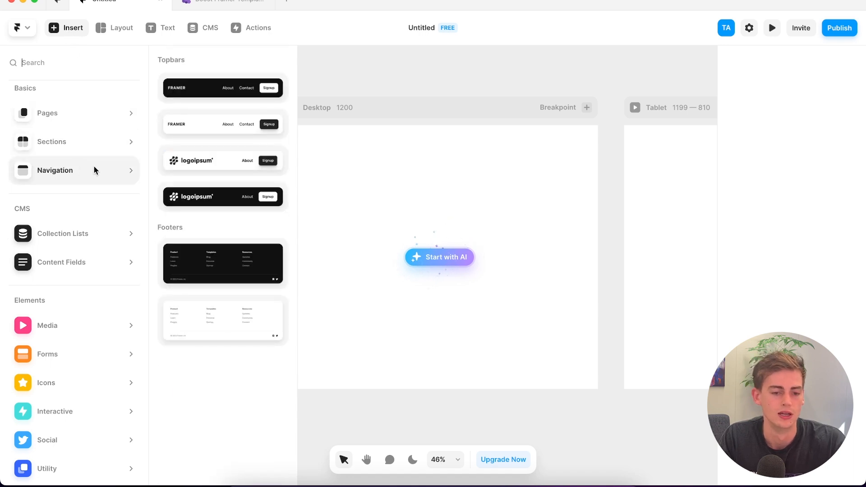
{"action": "mouse_move", "coordinate": [221, 123]}
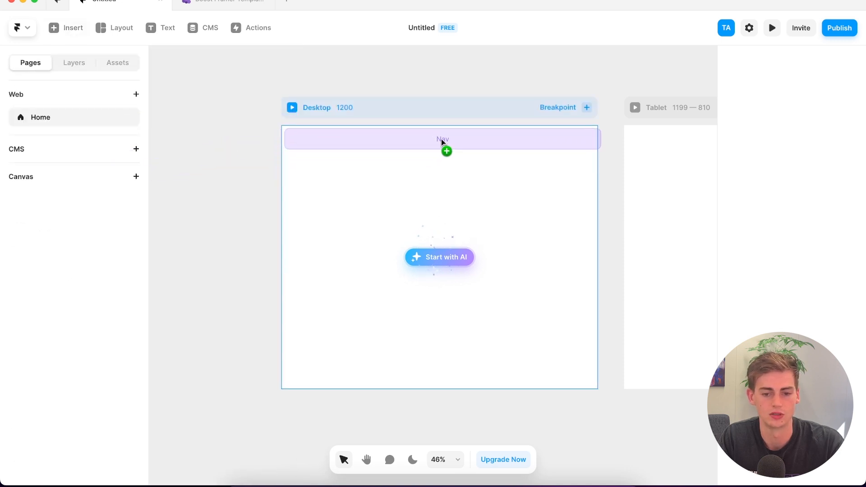
{"action": "left_click", "coordinate": [442, 138]}
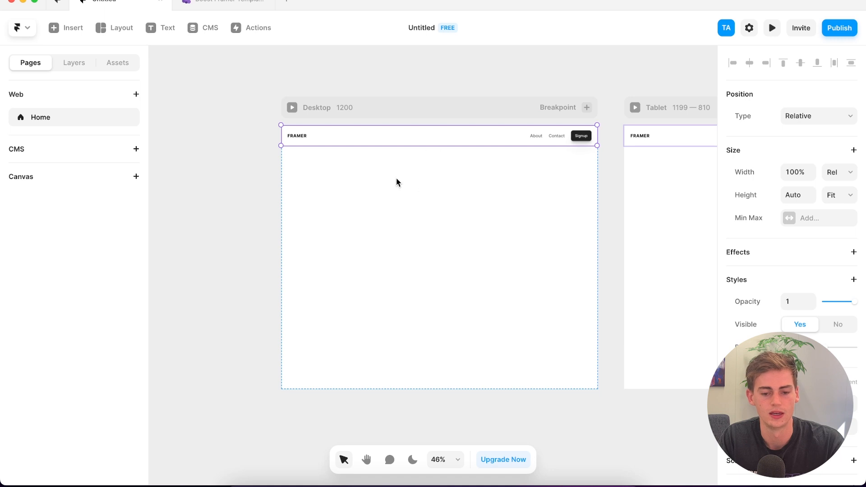
{"action": "mouse_move", "coordinate": [329, 140]}
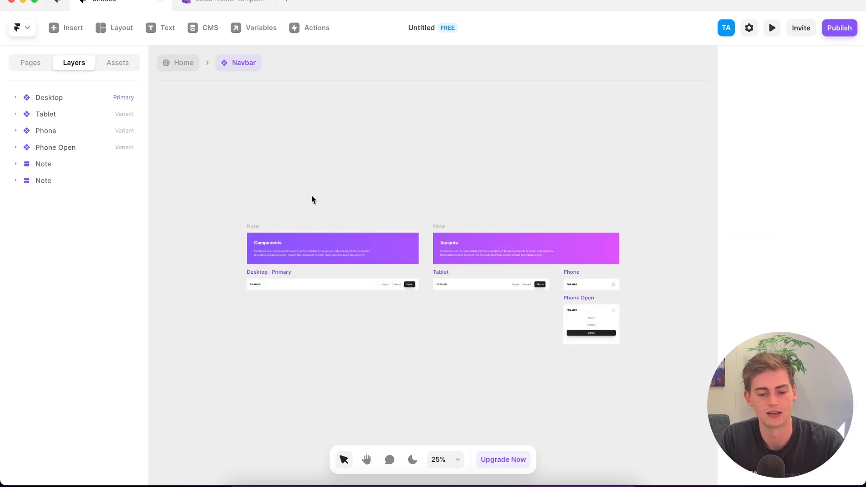
{"action": "mouse_move", "coordinate": [412, 459]}
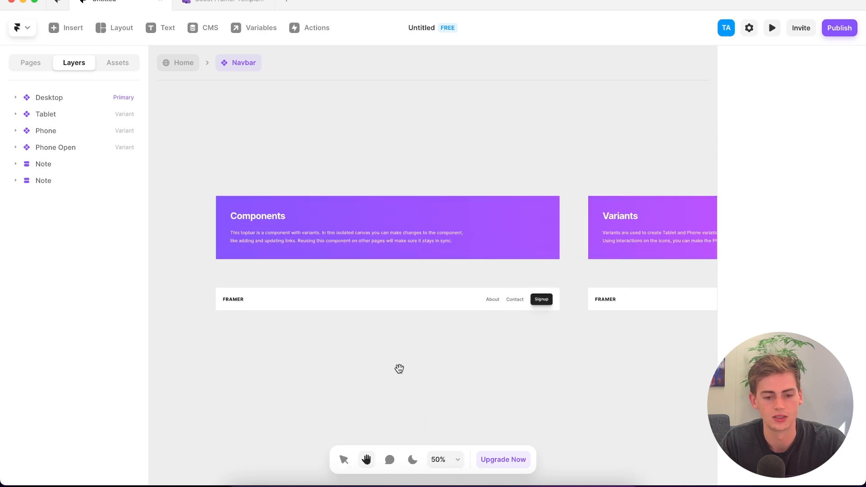
{"action": "mouse_move", "coordinate": [464, 331]}
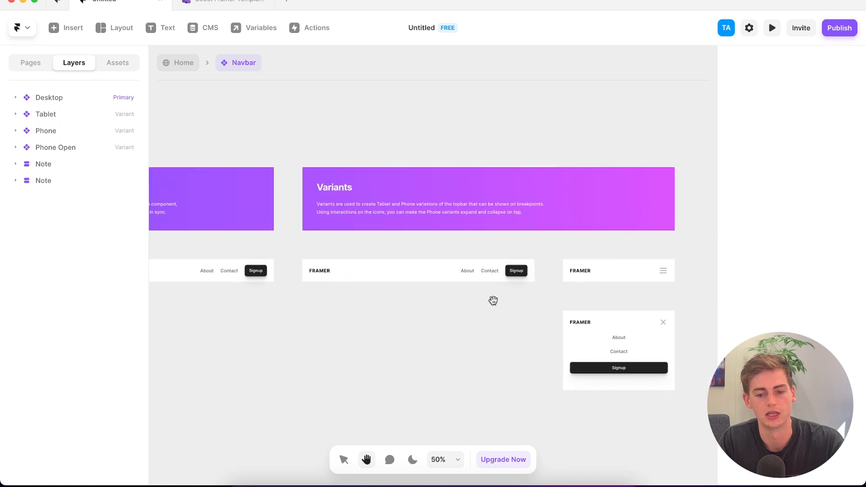
{"action": "mouse_move", "coordinate": [250, 357]}
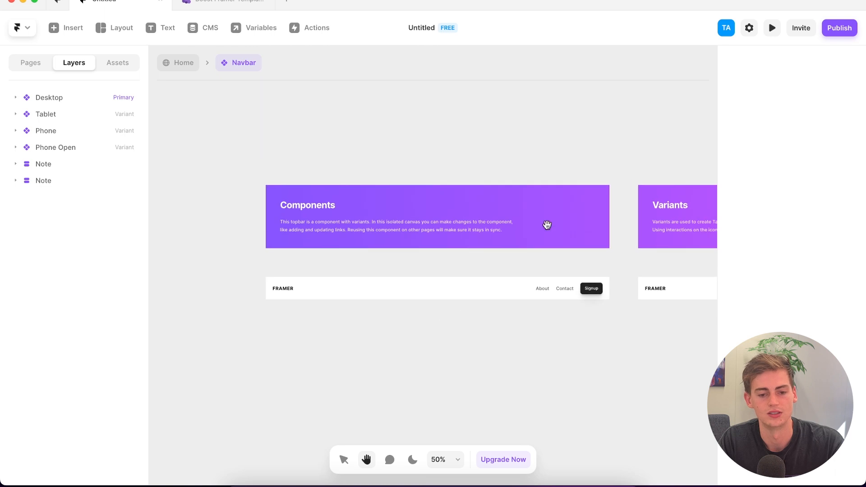
{"action": "mouse_move", "coordinate": [350, 349]}
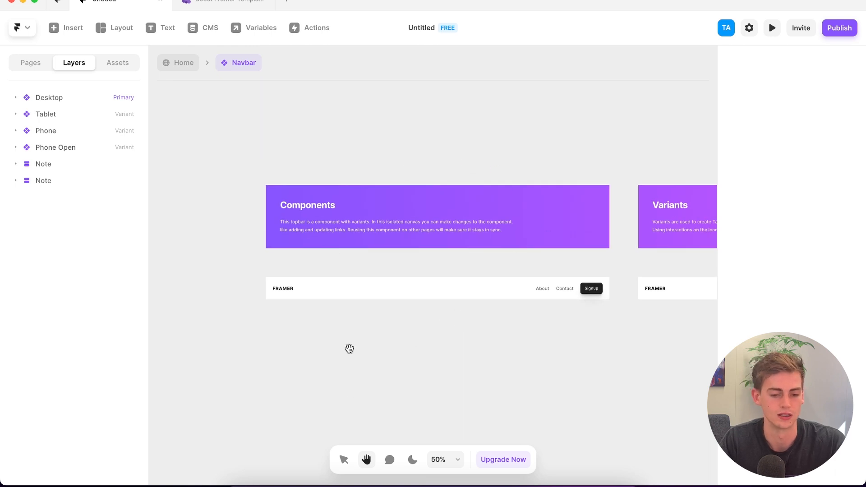
Change the navbar logo text from FRAMER to MarketingMate
{"action": "left_click", "coordinate": [283, 288]}
{"action": "type", "text": "MarketingMate"}
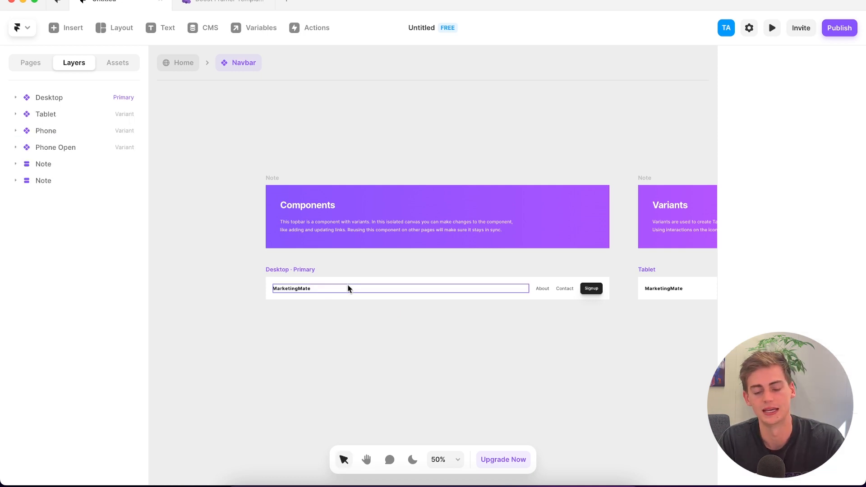
{"action": "left_click", "coordinate": [542, 288]}
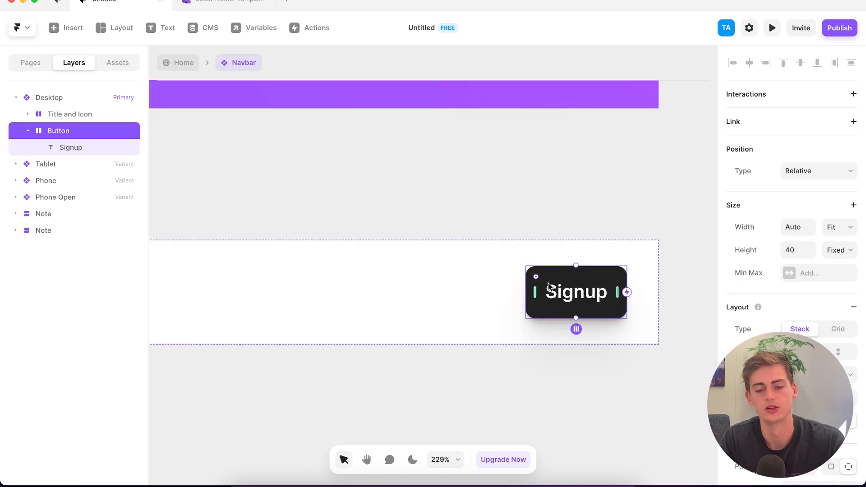
{"action": "mouse_move", "coordinate": [603, 288]}
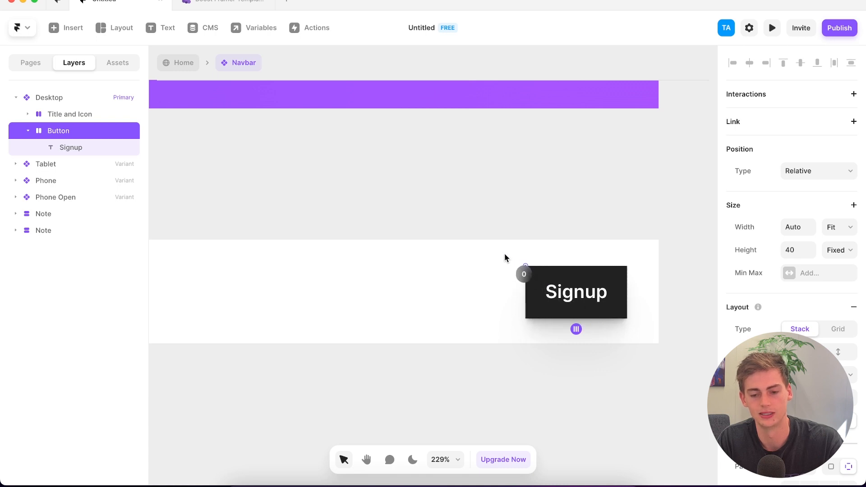
Round the Signup button into a pill and relabel it 'Book a Call'
{"action": "left_click", "coordinate": [575, 292]}
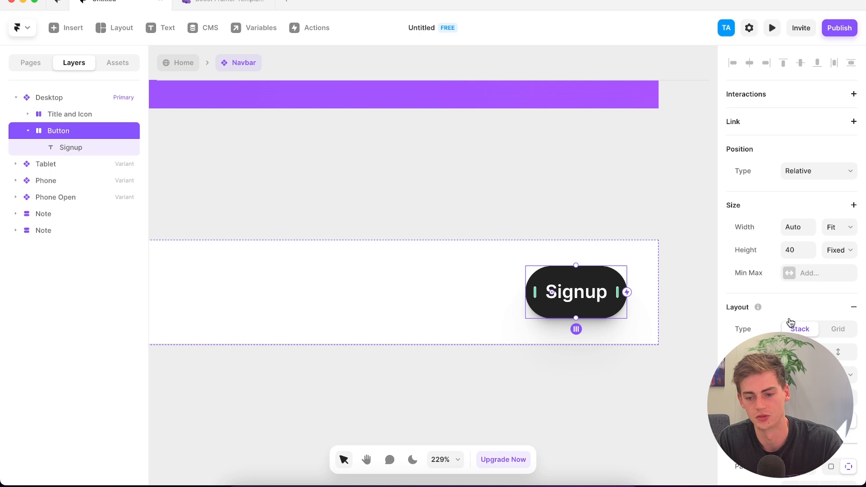
{"action": "left_click", "coordinate": [71, 147]}
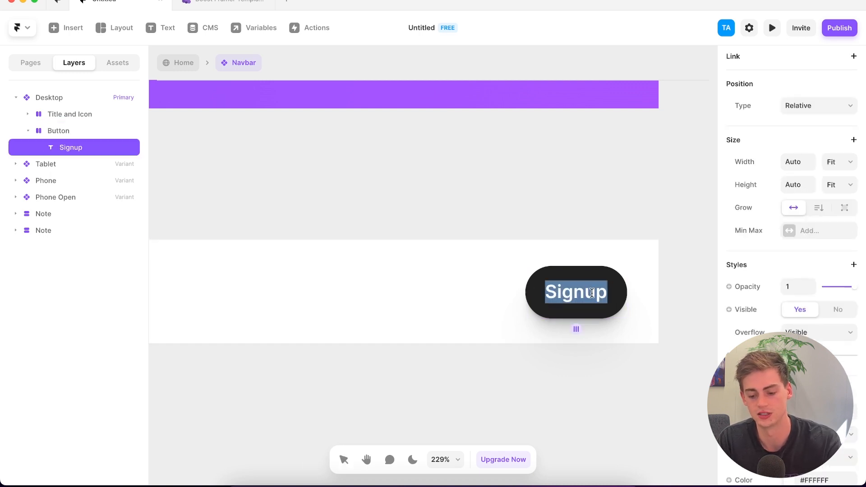
{"action": "type", "text": "Book a Call"}
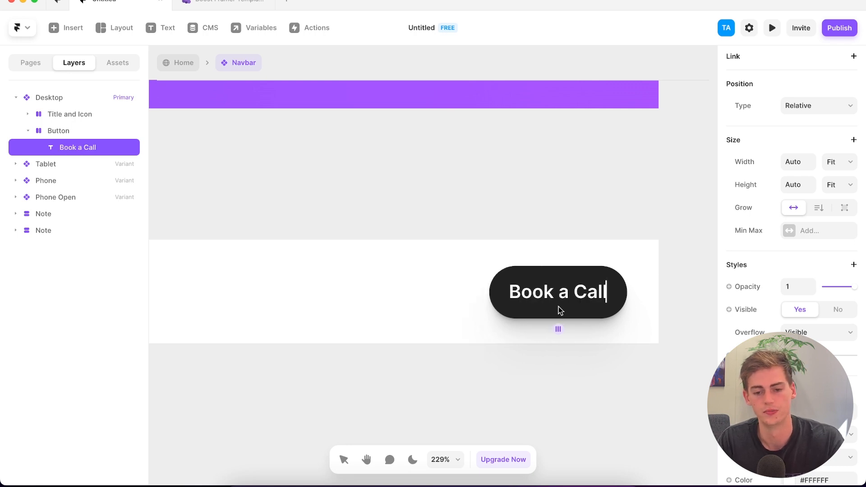
{"action": "left_click", "coordinate": [790, 207]}
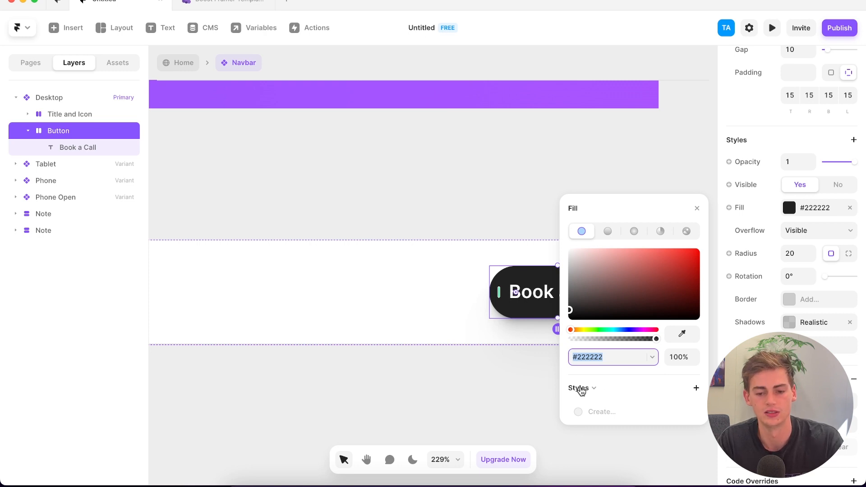
{"action": "left_click", "coordinate": [696, 389]}
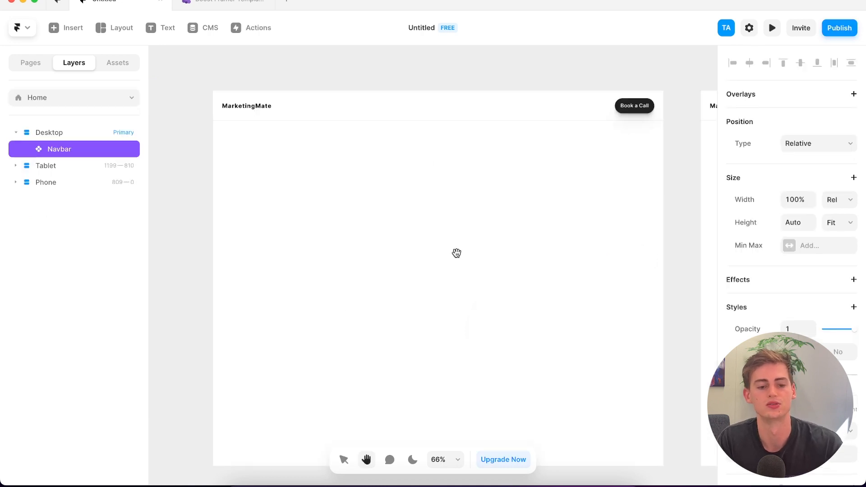
{"action": "mouse_move", "coordinate": [85, 126]}
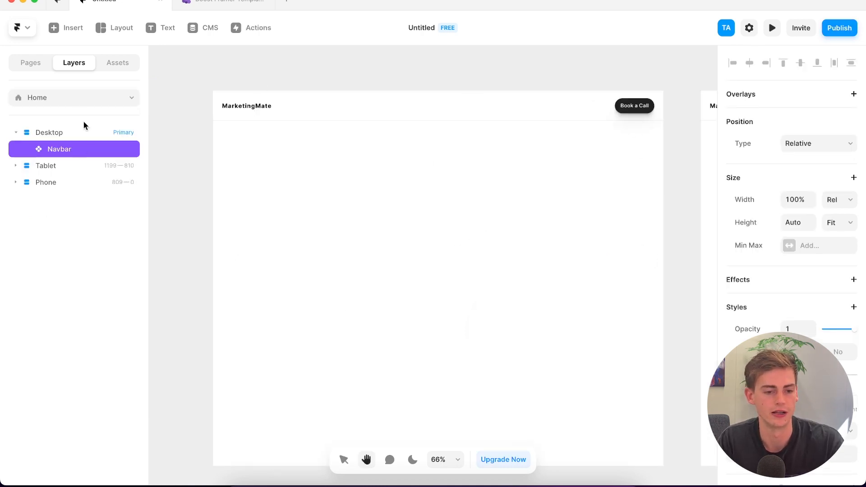
Insert a Header section from the Sections library below the navbar and select it
{"action": "left_click", "coordinate": [64, 27]}
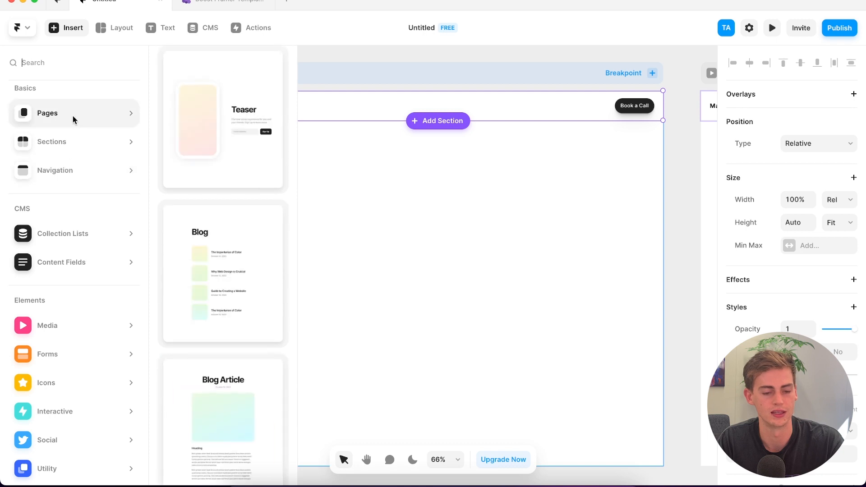
{"action": "left_click", "coordinate": [51, 141]}
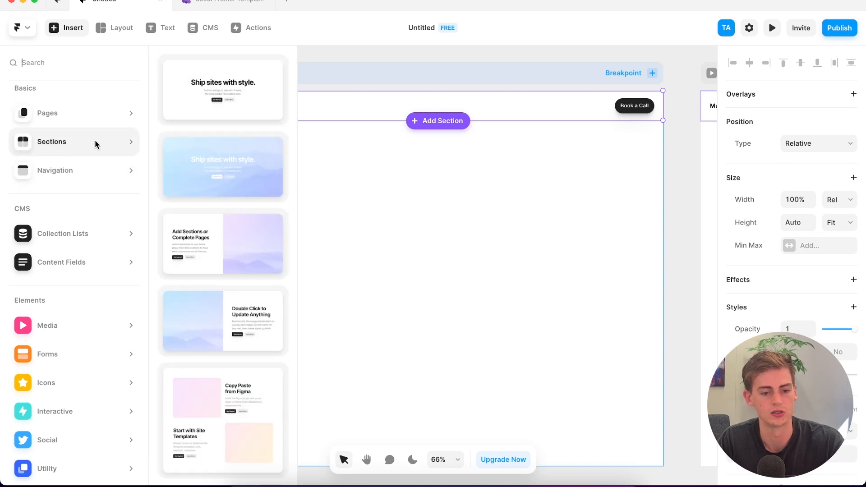
{"action": "mouse_move", "coordinate": [221, 114]}
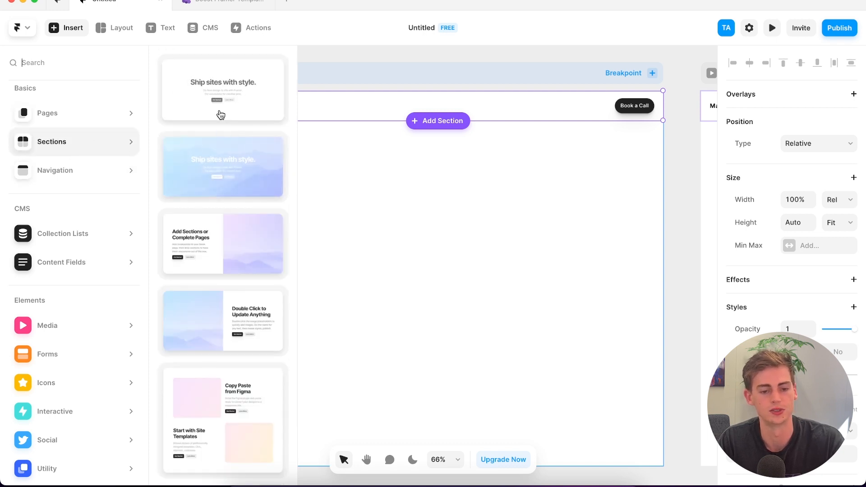
{"action": "mouse_move", "coordinate": [223, 115]}
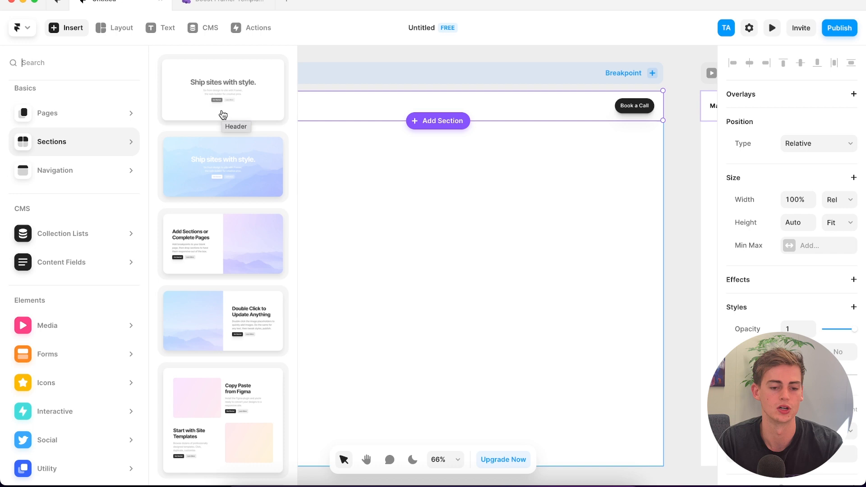
{"action": "mouse_move", "coordinate": [238, 164]}
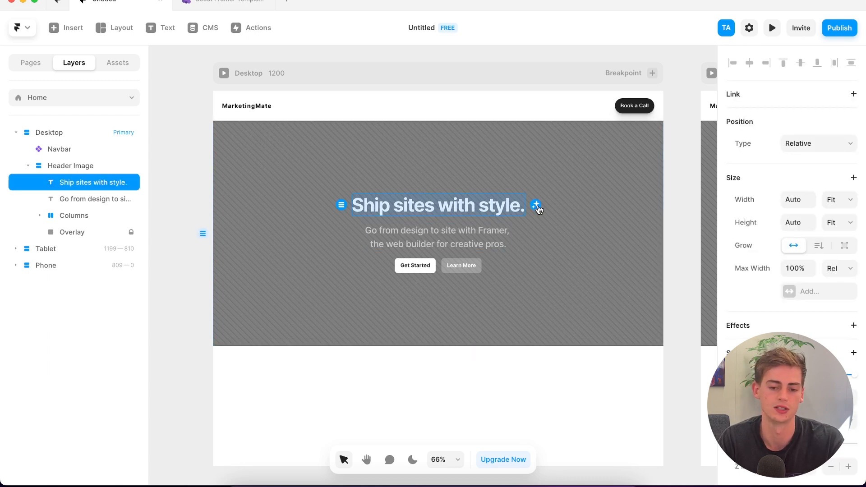
{"action": "mouse_move", "coordinate": [536, 205]}
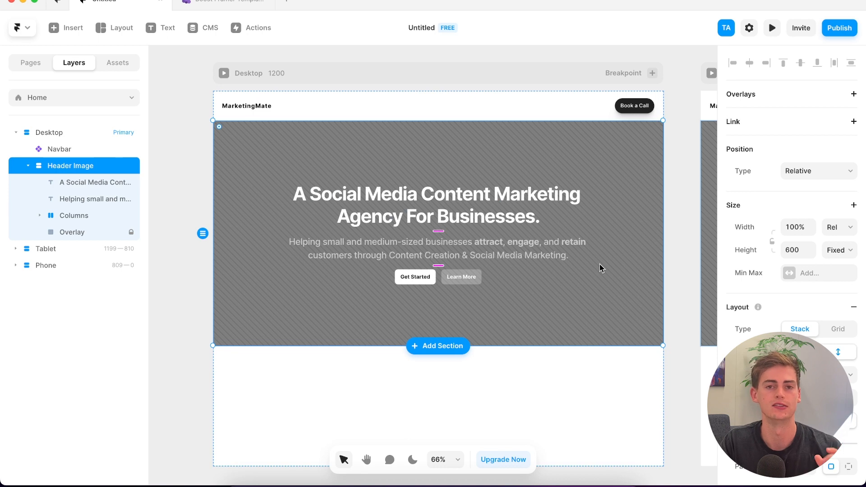
{"action": "left_click", "coordinate": [436, 204]}
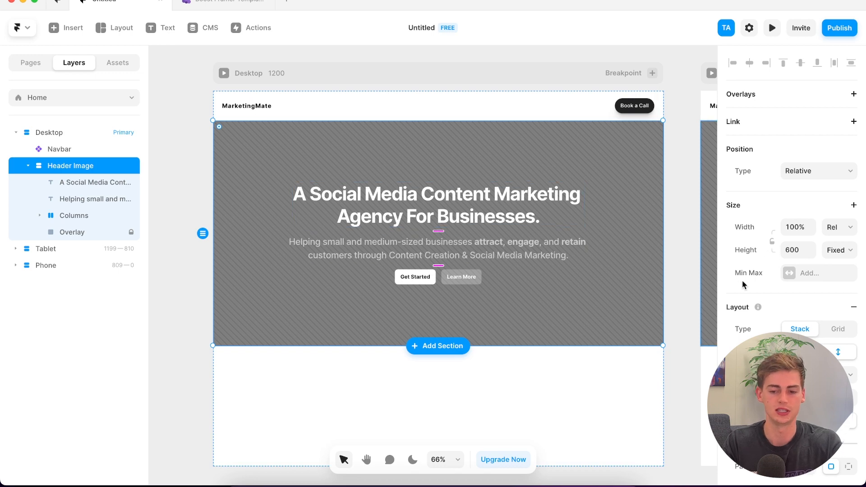
Set the header background to the Unsplash desert mountain photo and preview the page
{"action": "left_click", "coordinate": [811, 329]}
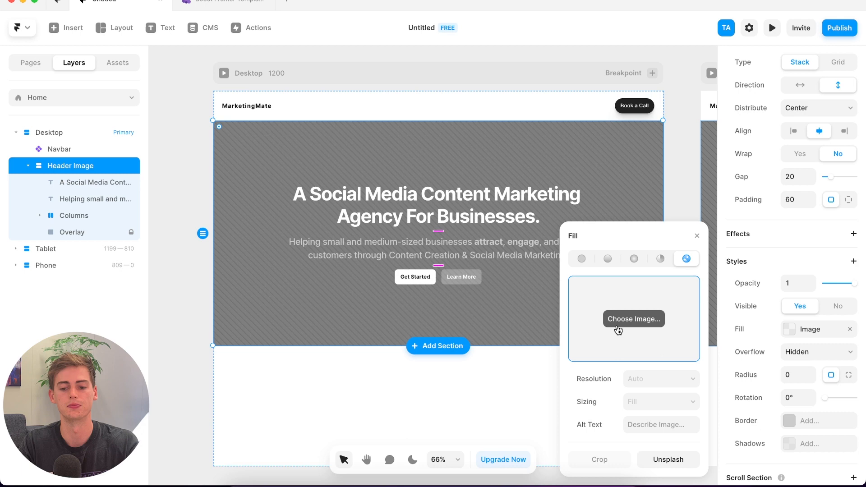
{"action": "left_click", "coordinate": [668, 459]}
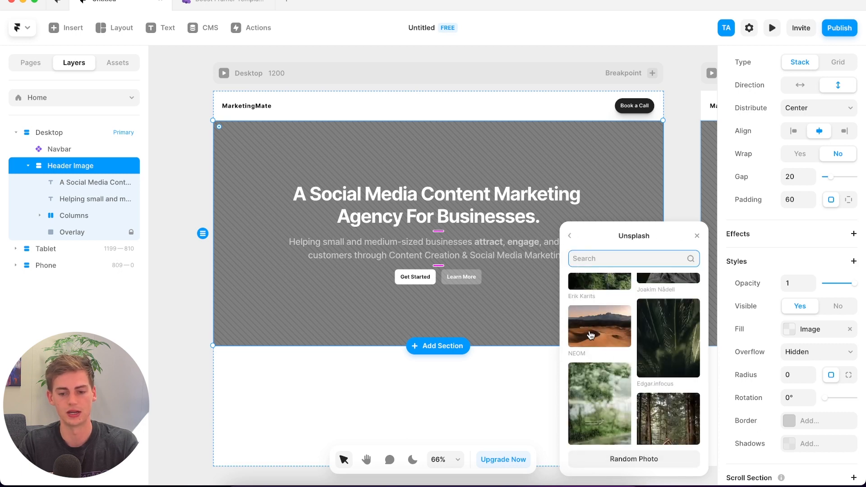
{"action": "left_click", "coordinate": [600, 325]}
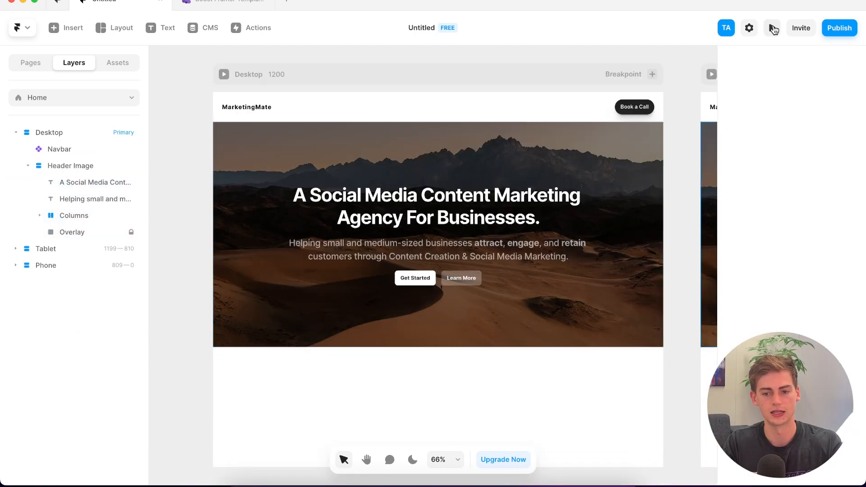
{"action": "left_click", "coordinate": [772, 27]}
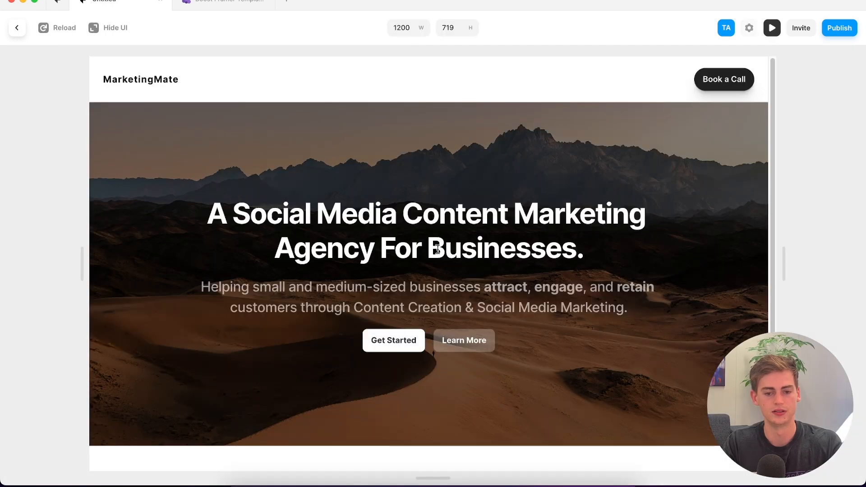
{"action": "mouse_move", "coordinate": [725, 28]}
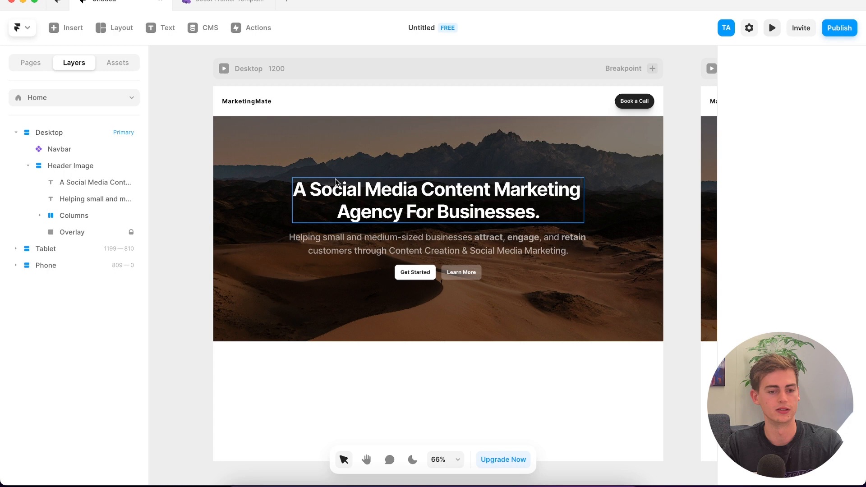
Insert the two-feature section with Copy Paste from Figma and Start with Site Templates
{"action": "left_click", "coordinate": [65, 28]}
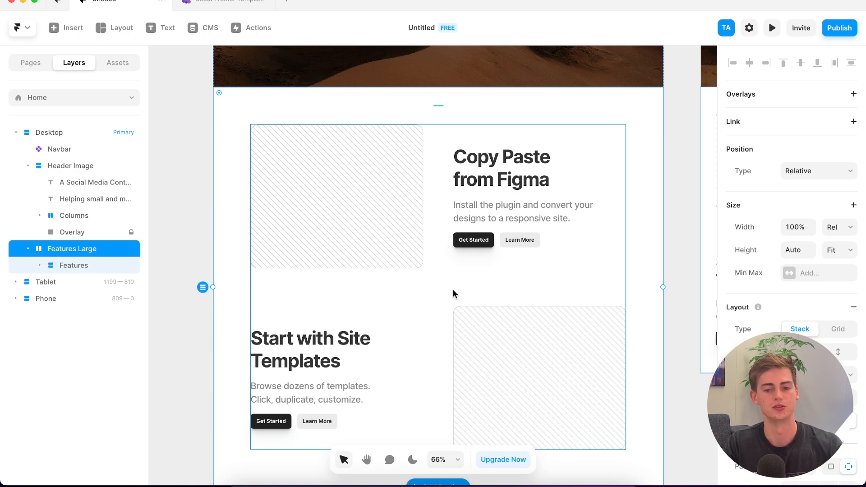
{"action": "left_click", "coordinate": [30, 62]}
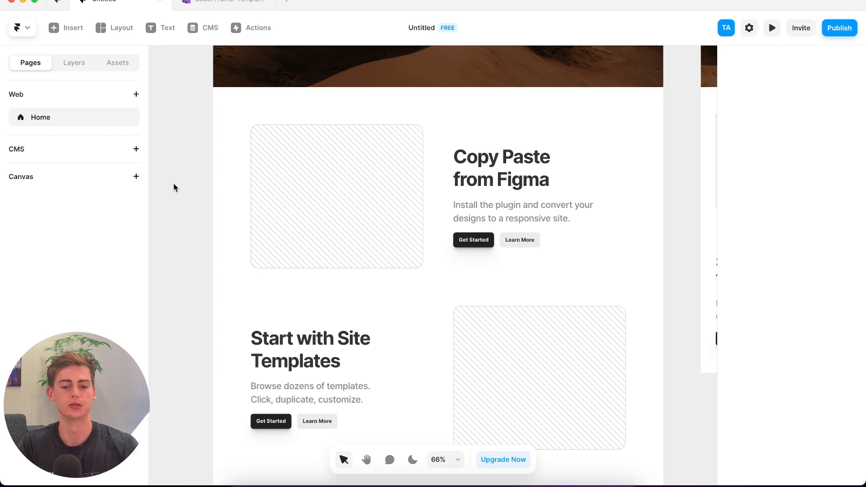
Add an Appear effect with the Fade In preset to the Copy Paste from Figma image
{"action": "left_click", "coordinate": [337, 197]}
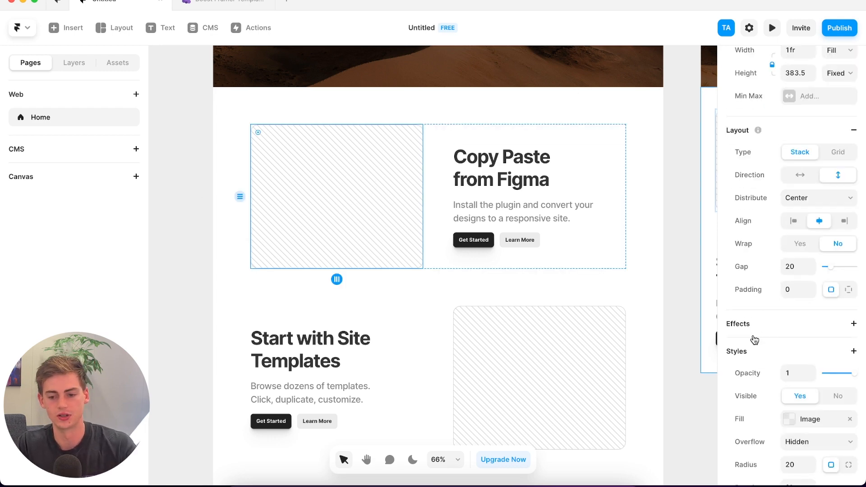
{"action": "left_click", "coordinate": [853, 324]}
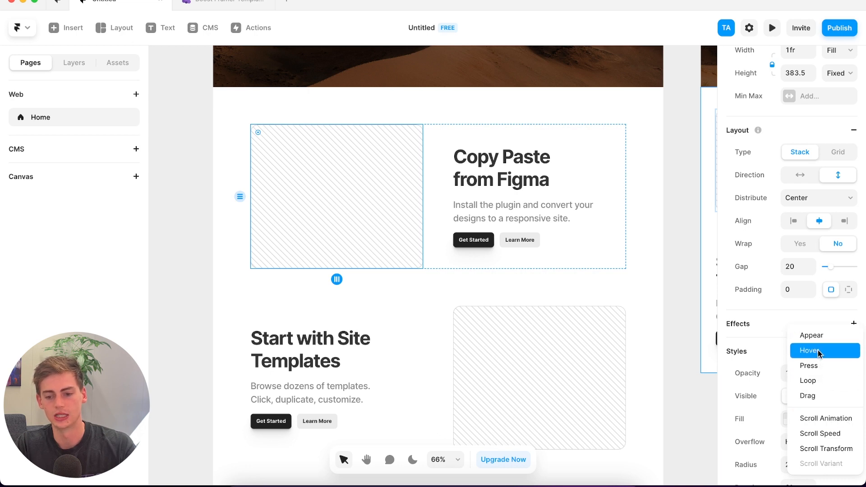
{"action": "left_click", "coordinate": [811, 335]}
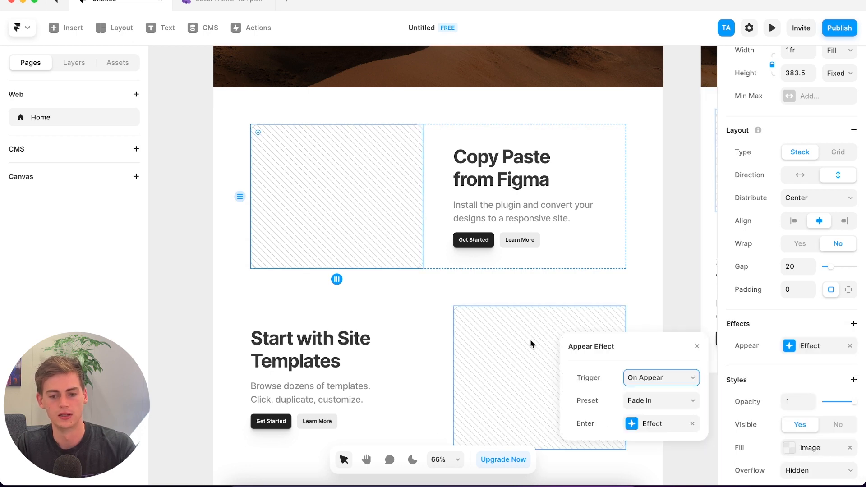
{"action": "mouse_move", "coordinate": [655, 404]}
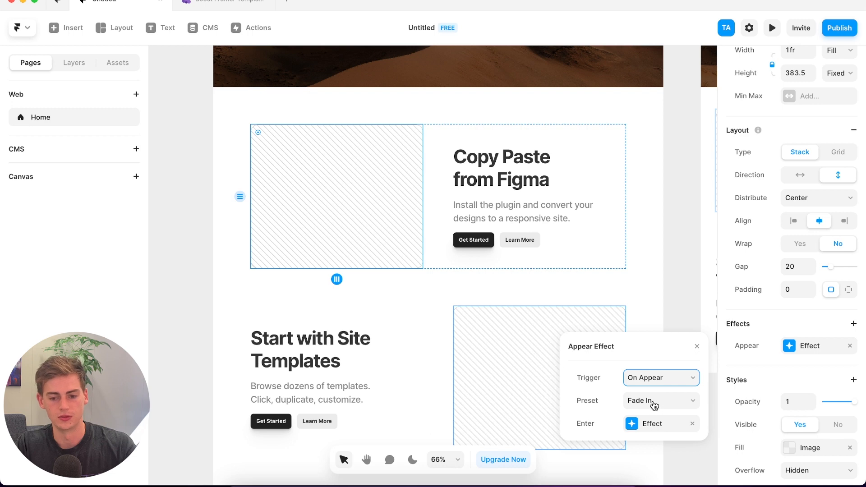
{"action": "left_click", "coordinate": [660, 401]}
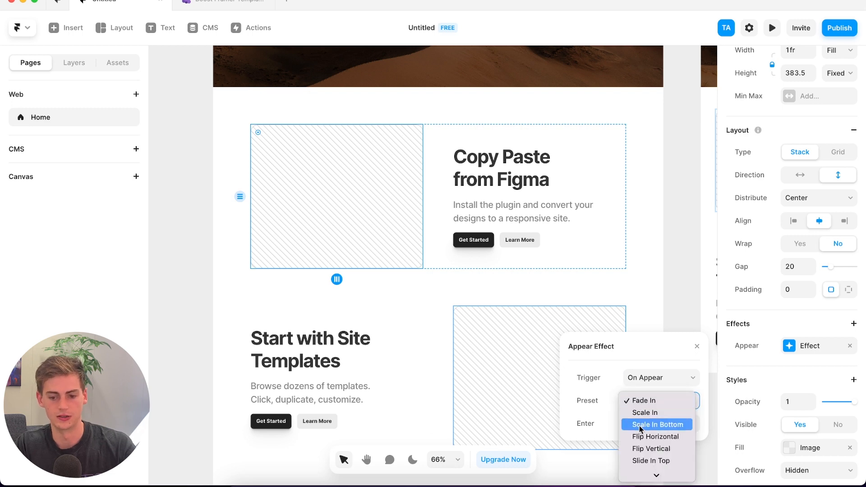
{"action": "left_click", "coordinate": [642, 401]}
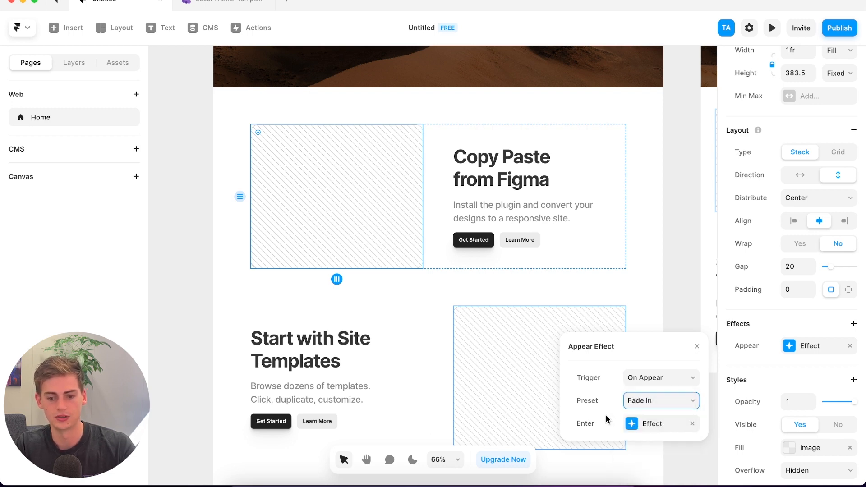
{"action": "mouse_move", "coordinate": [627, 438]}
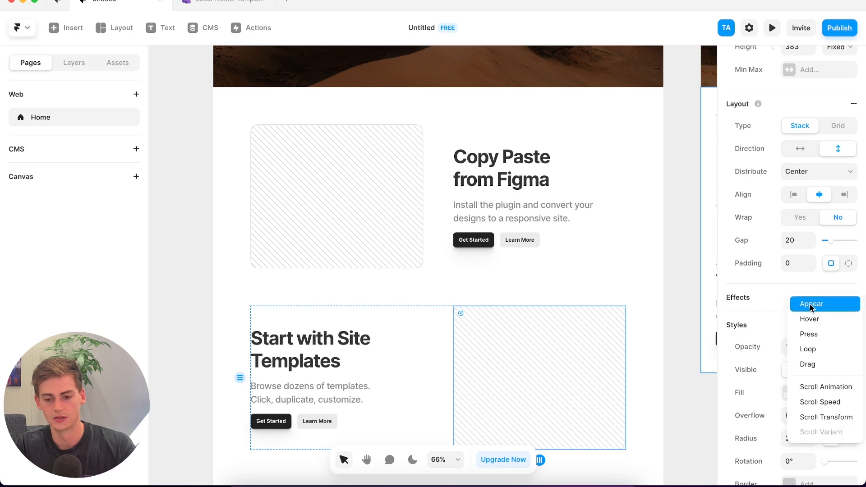
Preview the page and scroll to check the feature image animations
{"action": "left_click", "coordinate": [771, 27]}
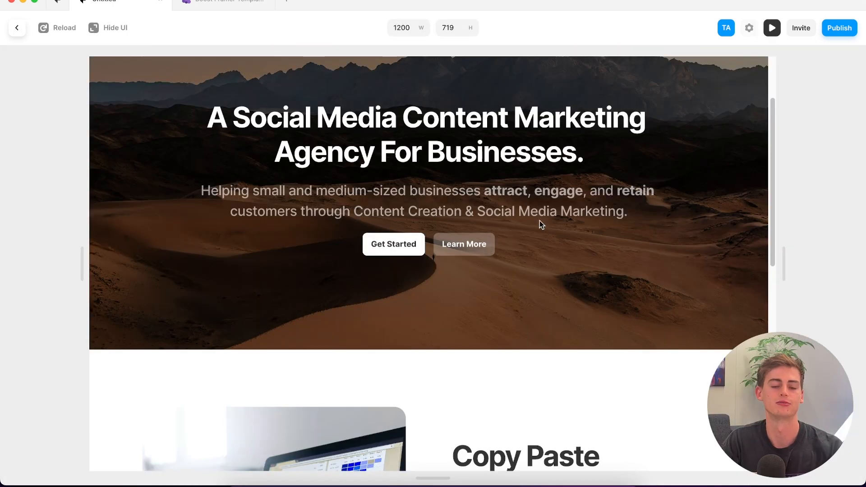
{"action": "scroll", "scroll_direction": "down", "scroll_amount": 3}
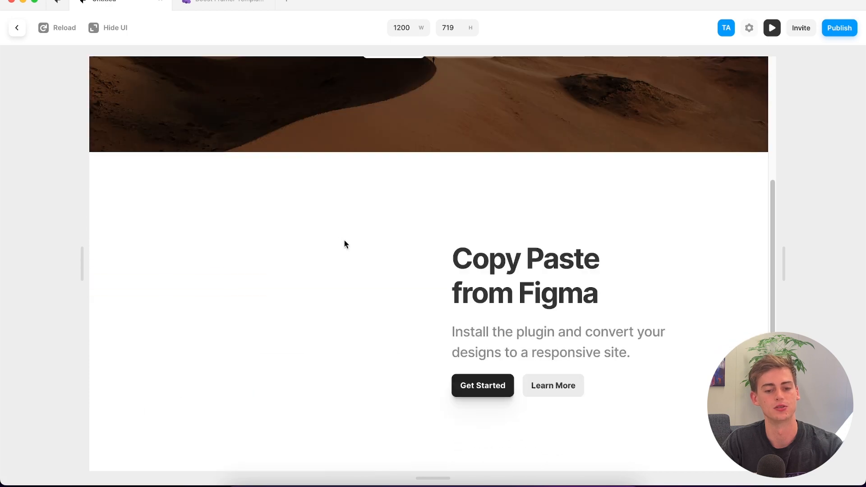
{"action": "scroll", "scroll_direction": "up", "scroll_amount": 3}
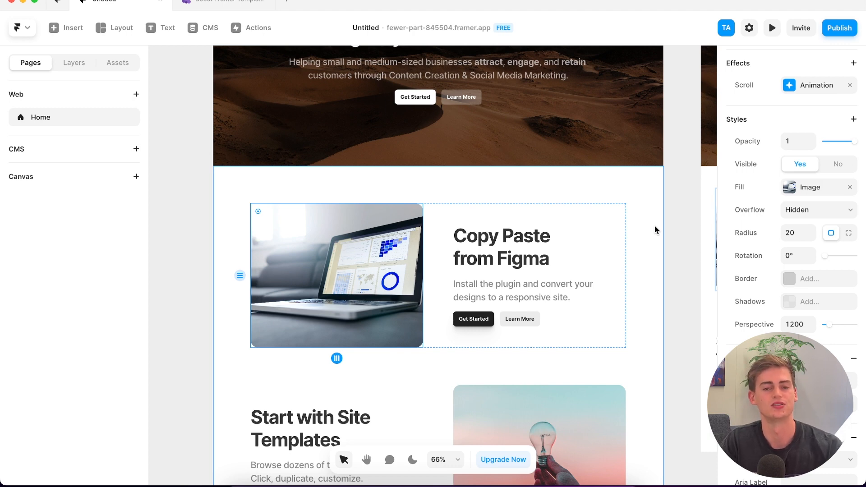
Insert the three-card section (Scaling Your Site, Optimize for SEO, CMS Examples) and browse more layouts
{"action": "left_click", "coordinate": [65, 27]}
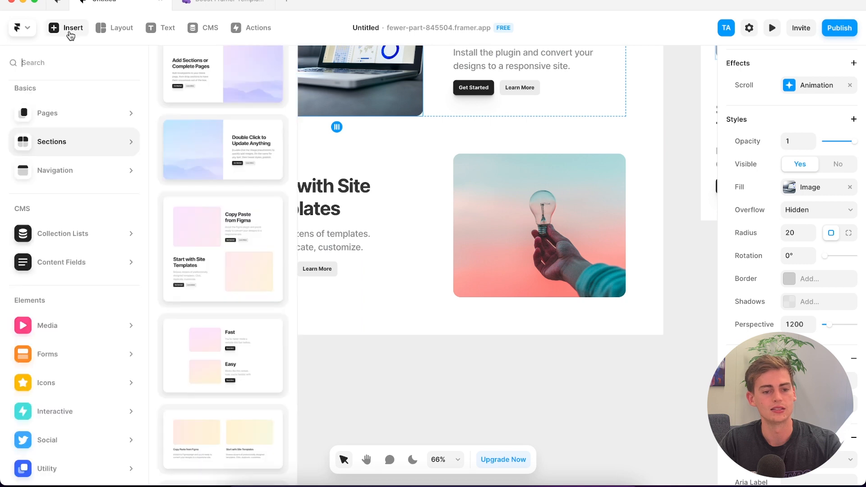
{"action": "mouse_move", "coordinate": [186, 167]}
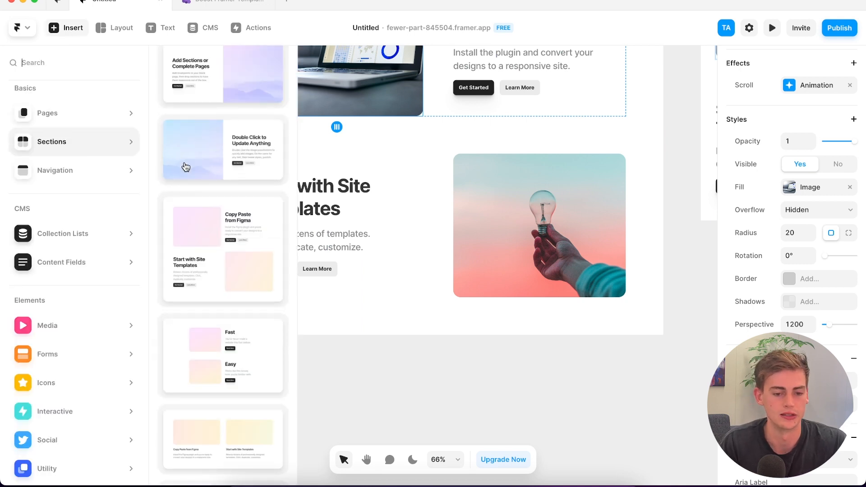
{"action": "scroll", "scroll_direction": "down", "scroll_amount": 3}
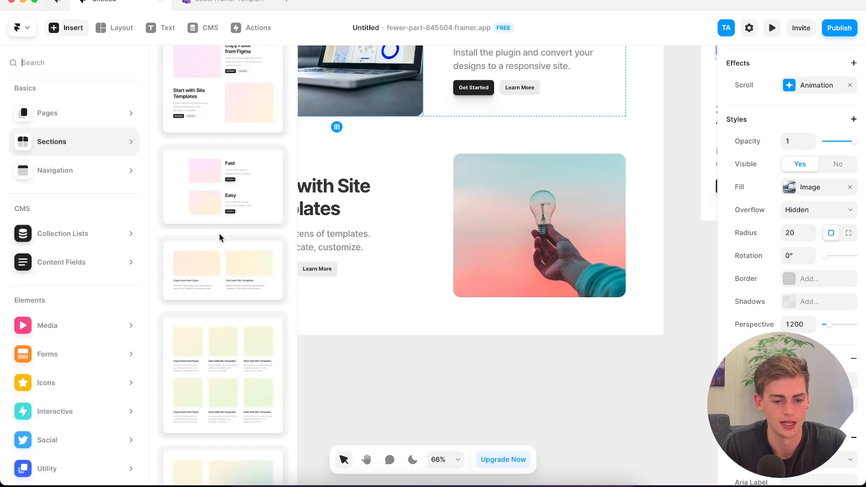
{"action": "scroll", "scroll_direction": "down", "scroll_amount": 3}
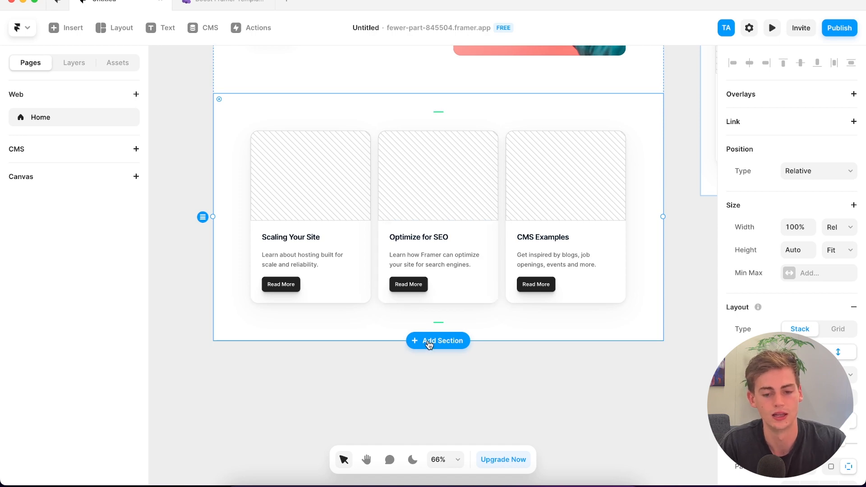
{"action": "left_click", "coordinate": [65, 27]}
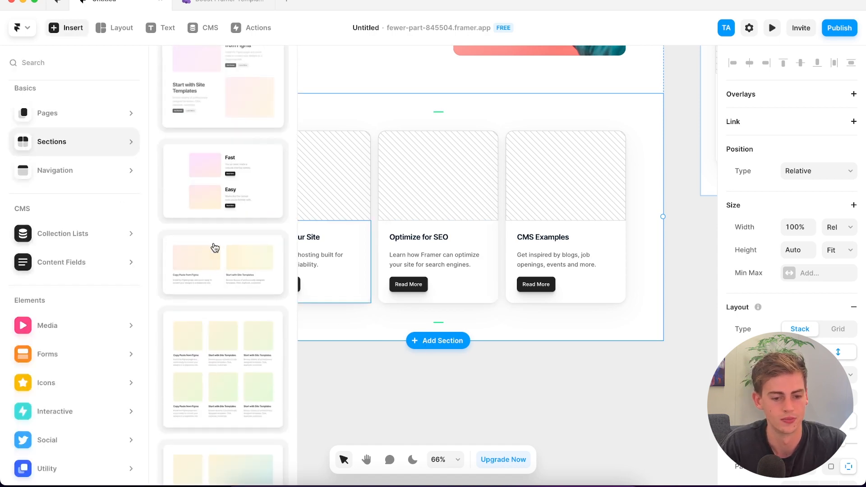
{"action": "scroll", "scroll_direction": "down", "scroll_amount": 3}
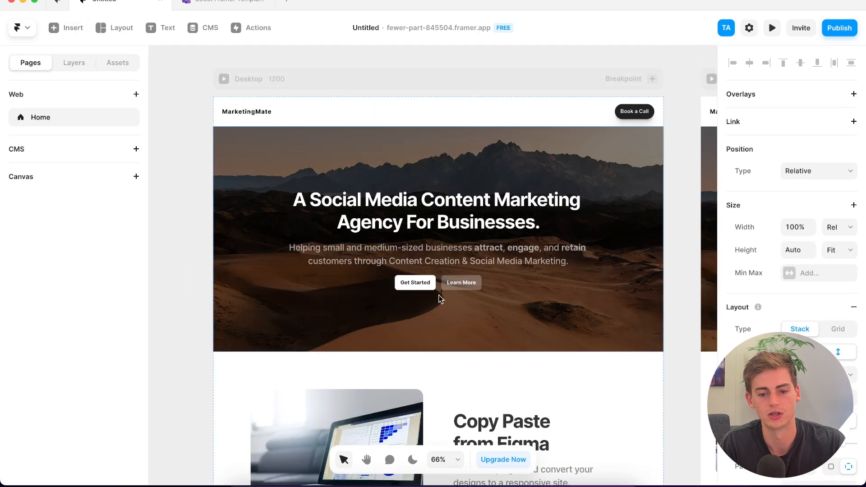
Scroll through the MarketingMate page to the contact form, then create a blank project
{"action": "scroll", "scroll_direction": "down", "scroll_amount": 3}
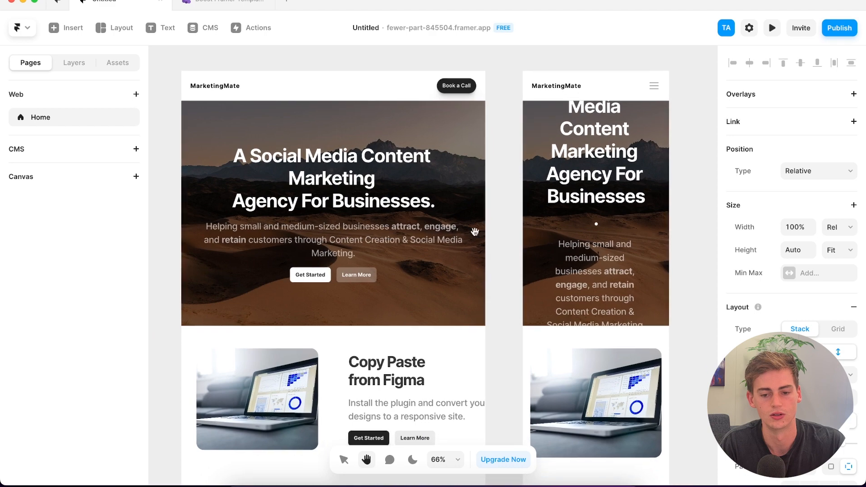
{"action": "mouse_move", "coordinate": [586, 194]}
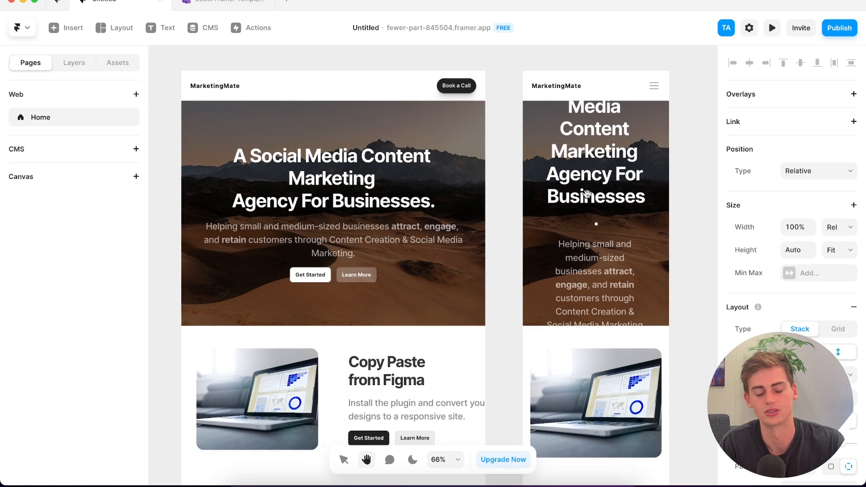
{"action": "scroll", "scroll_direction": "down", "scroll_amount": 3}
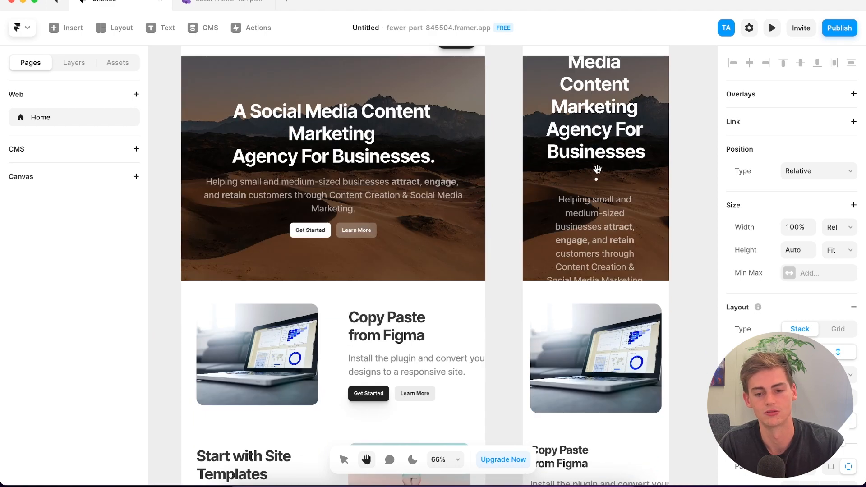
{"action": "scroll", "scroll_direction": "down", "scroll_amount": 3}
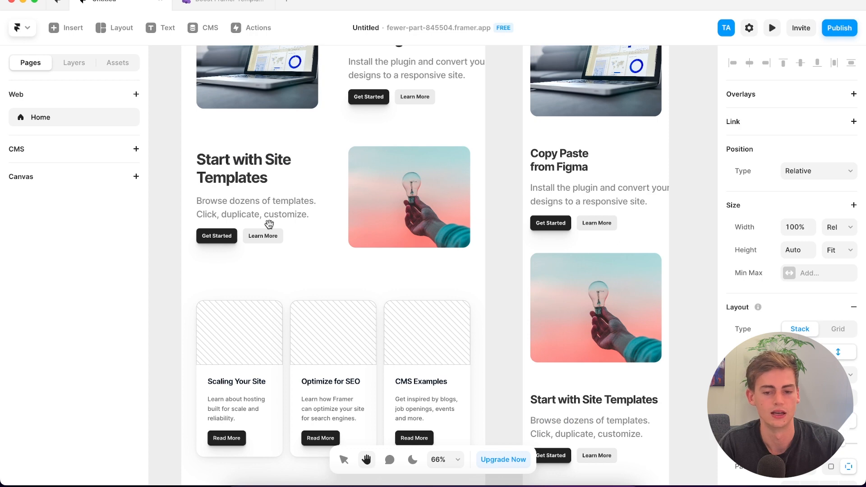
{"action": "scroll", "scroll_direction": "down", "scroll_amount": 3}
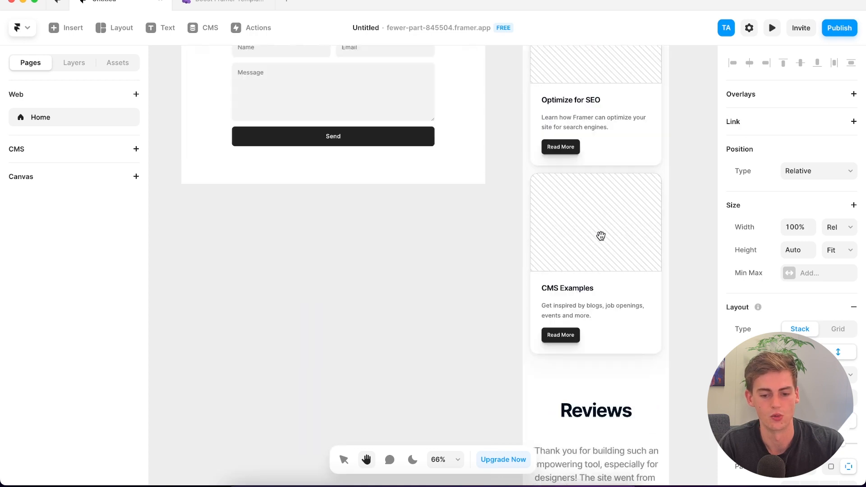
{"action": "left_click", "coordinate": [65, 27]}
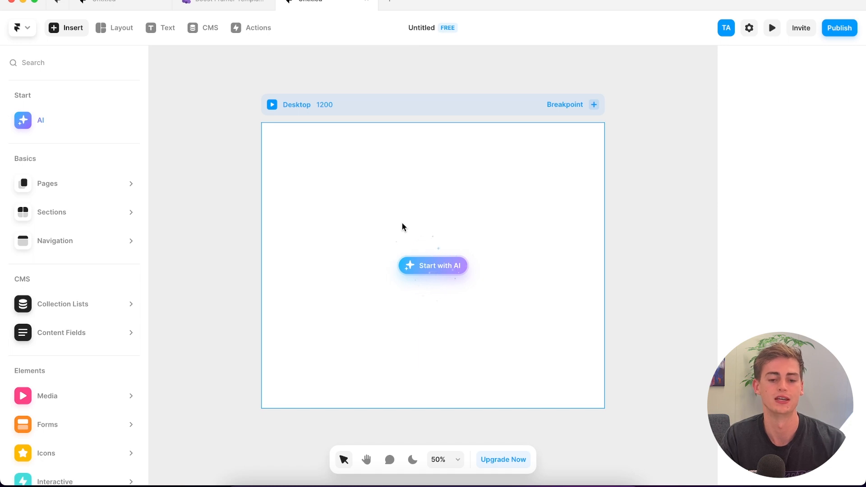
Generate a marketing agency site from an AI prompt
{"action": "left_click", "coordinate": [433, 266]}
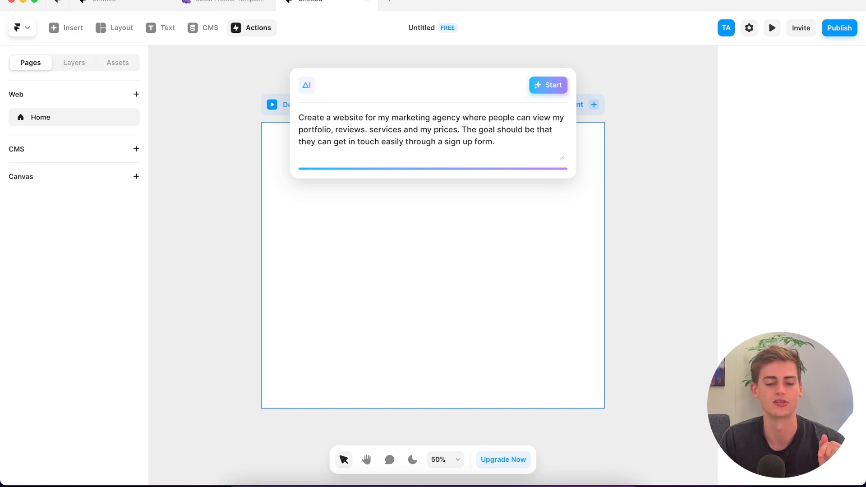
{"action": "left_click", "coordinate": [548, 85]}
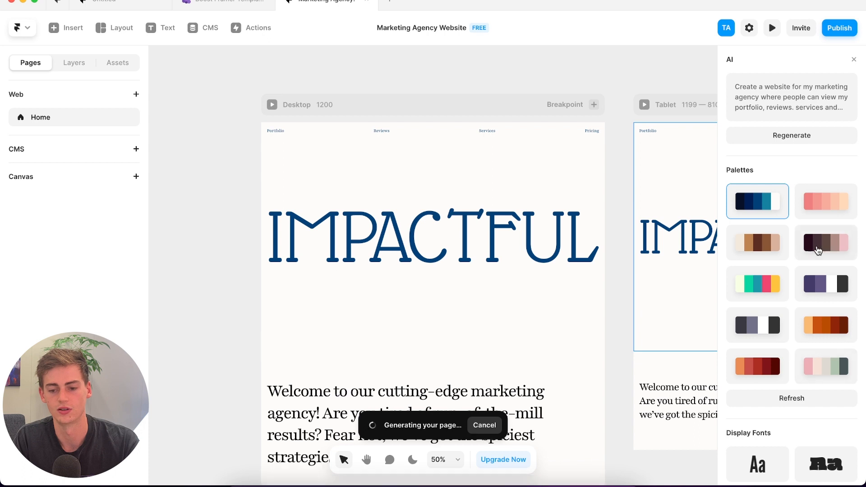
Refresh the colour palette suggestions and scroll through the display and text font options
{"action": "left_click", "coordinate": [791, 398]}
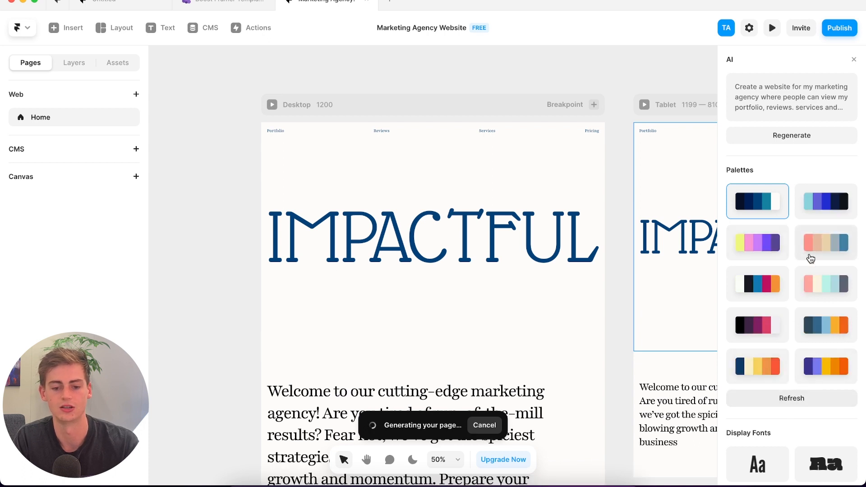
{"action": "scroll", "scroll_direction": "down", "scroll_amount": 3}
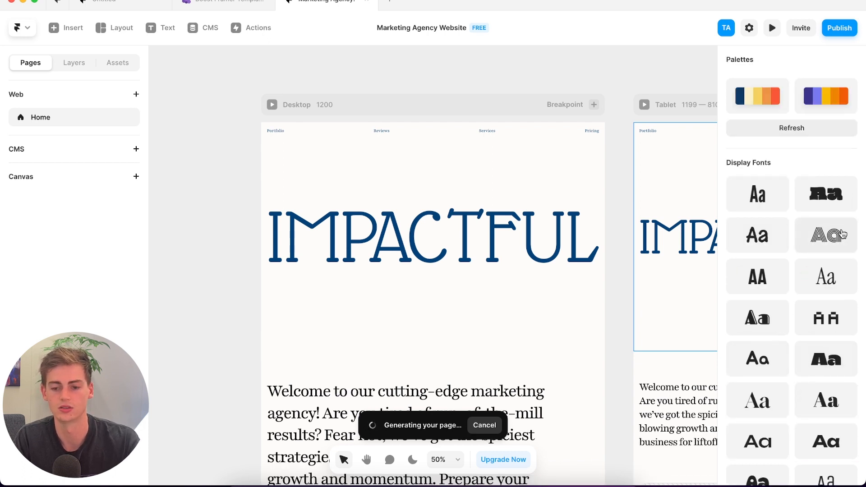
{"action": "scroll", "scroll_direction": "down", "scroll_amount": 3}
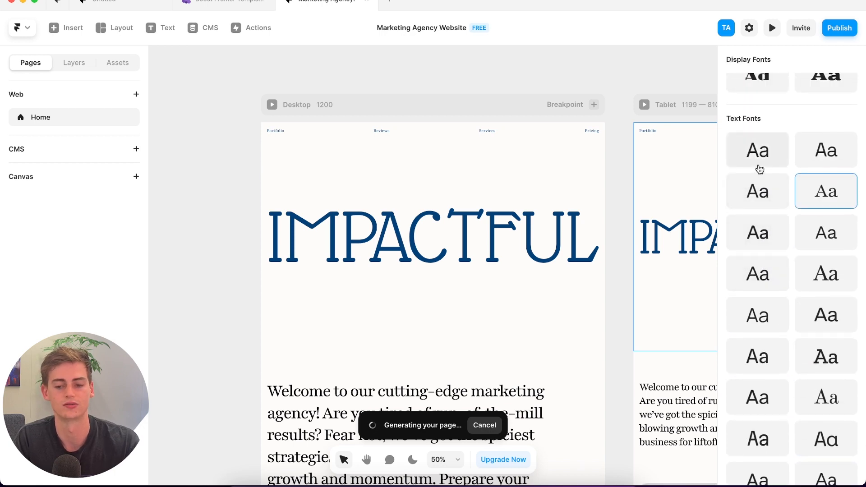
{"action": "scroll", "scroll_direction": "down", "scroll_amount": 3}
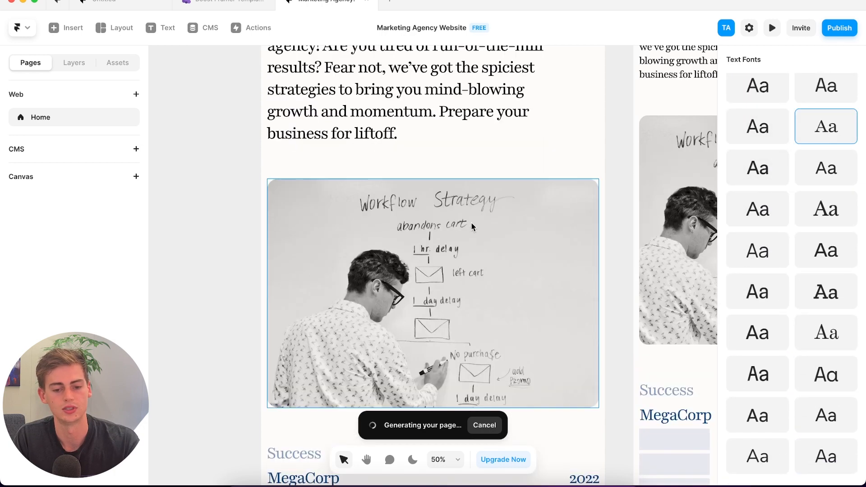
{"action": "scroll", "scroll_direction": "down", "scroll_amount": 3}
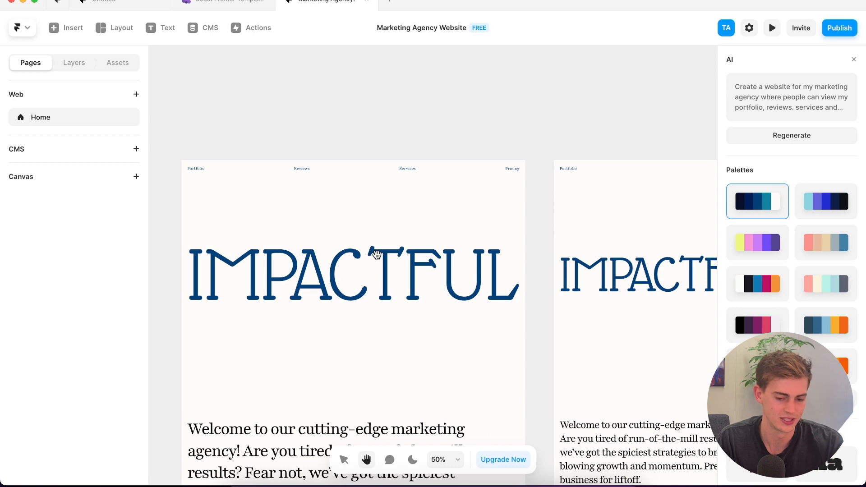
Scroll through the generated agency page down to its client success list
{"action": "scroll", "scroll_direction": "down", "scroll_amount": 3}
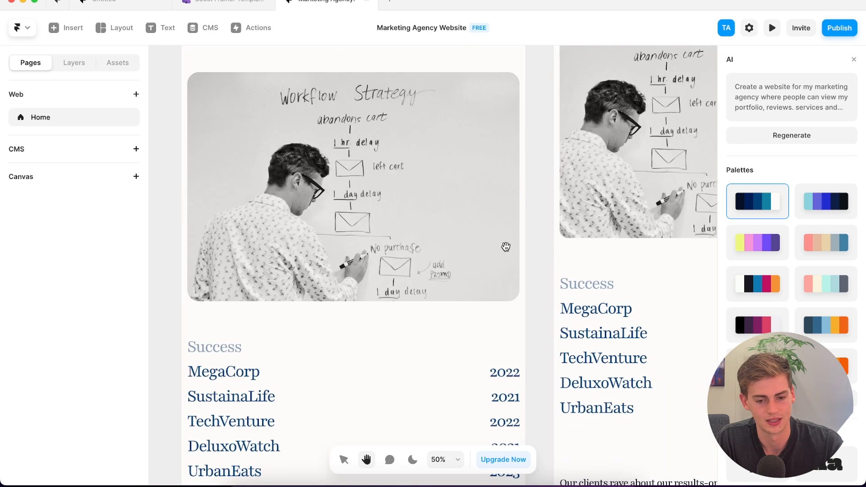
{"action": "scroll", "scroll_direction": "up", "scroll_amount": 3}
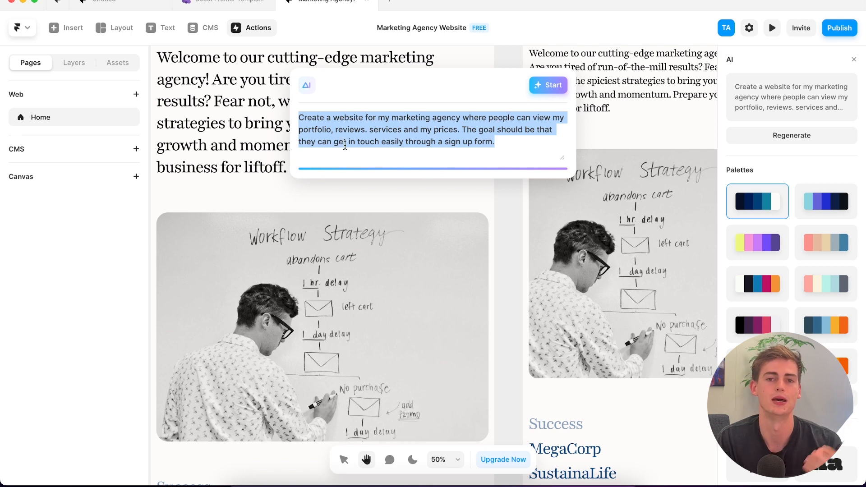
{"action": "scroll", "scroll_direction": "down", "scroll_amount": 3}
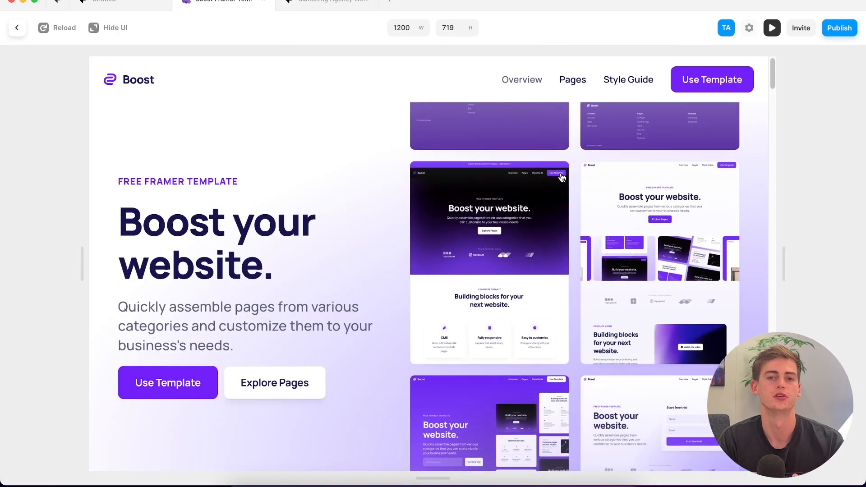
{"action": "scroll", "scroll_direction": "down", "scroll_amount": 3}
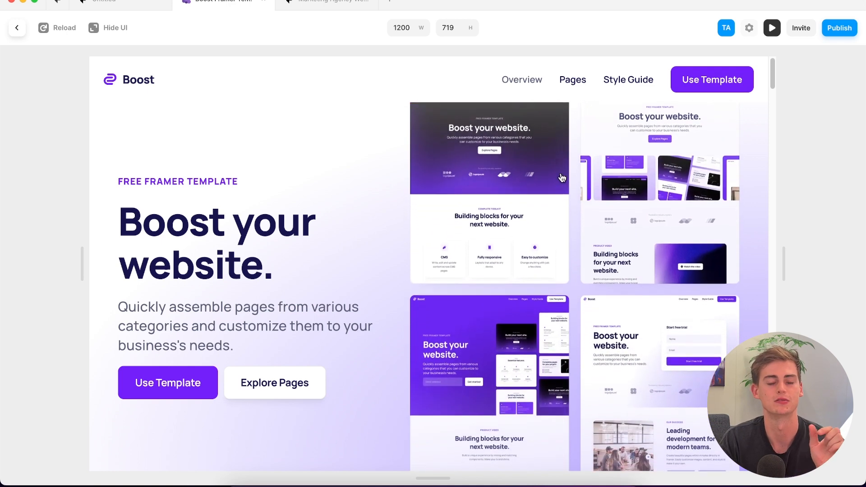
{"action": "scroll", "scroll_direction": "down", "scroll_amount": 3}
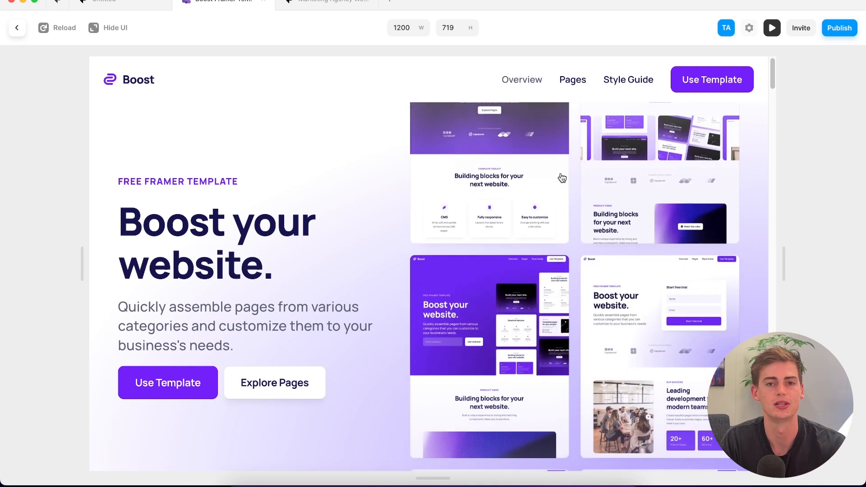
{"action": "scroll", "scroll_direction": "down", "scroll_amount": 3}
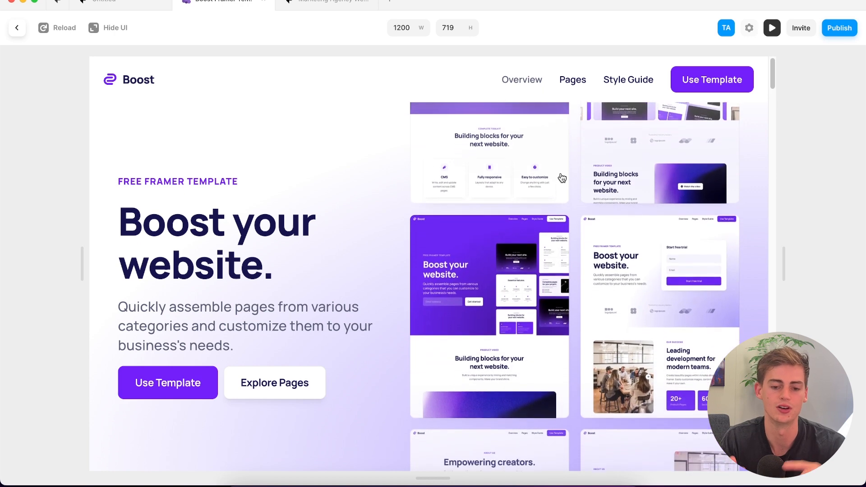
{"action": "scroll", "scroll_direction": "down", "scroll_amount": 3}
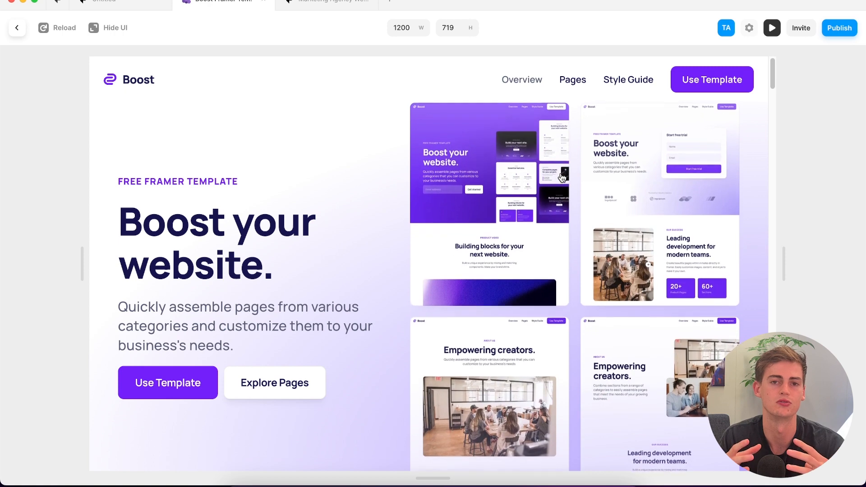
{"action": "scroll", "scroll_direction": "down", "scroll_amount": 3}
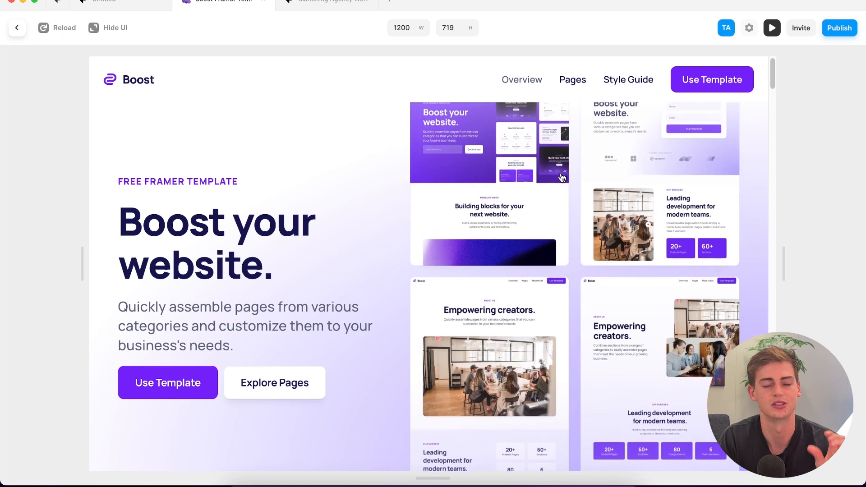
{"action": "scroll", "scroll_direction": "down", "scroll_amount": 3}
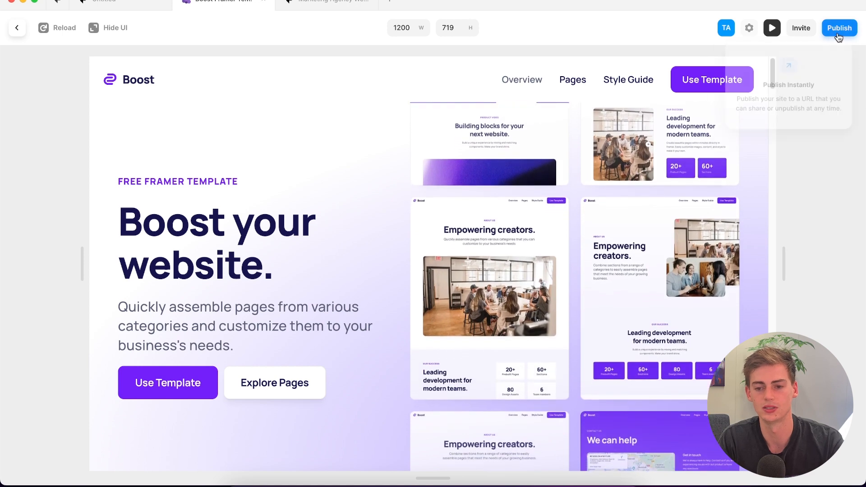
Open the Boost template's Publish panel and scroll through its domain details
{"action": "left_click", "coordinate": [839, 28]}
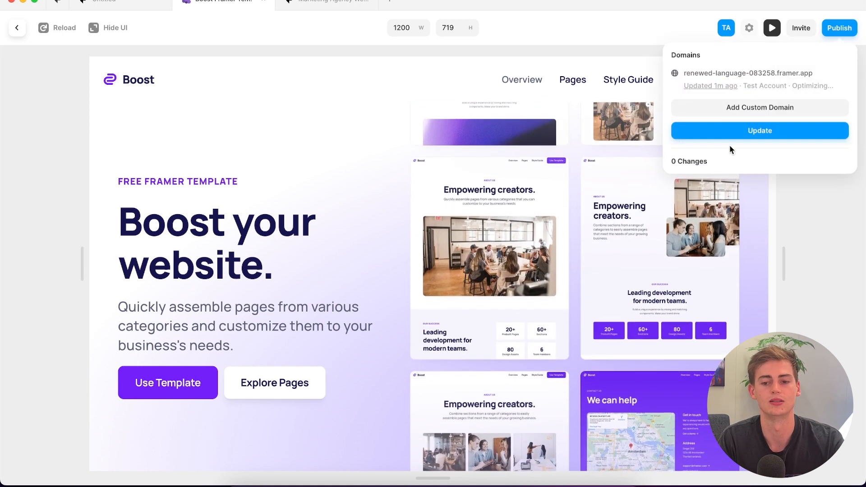
{"action": "scroll", "scroll_direction": "down", "scroll_amount": 3}
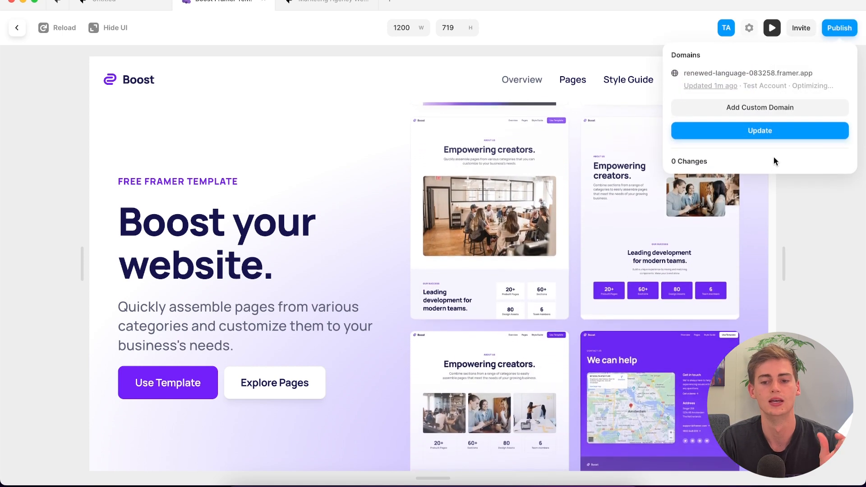
{"action": "scroll", "scroll_direction": "down", "scroll_amount": 3}
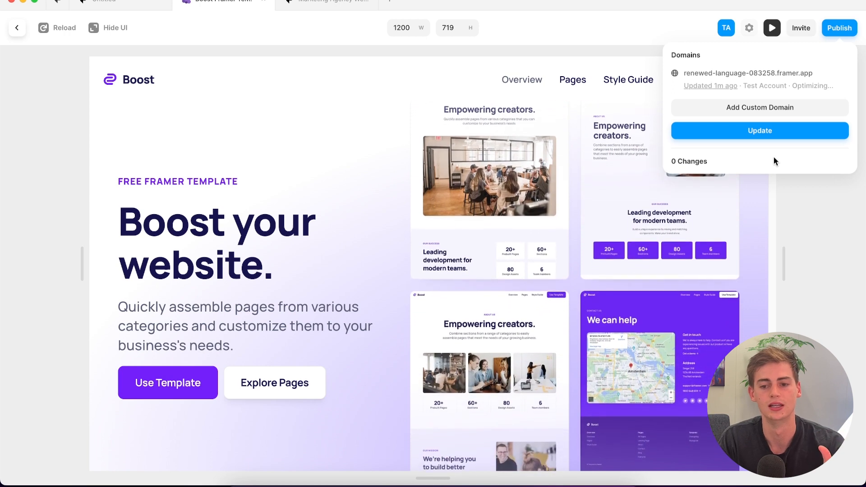
{"action": "scroll", "scroll_direction": "down", "scroll_amount": 3}
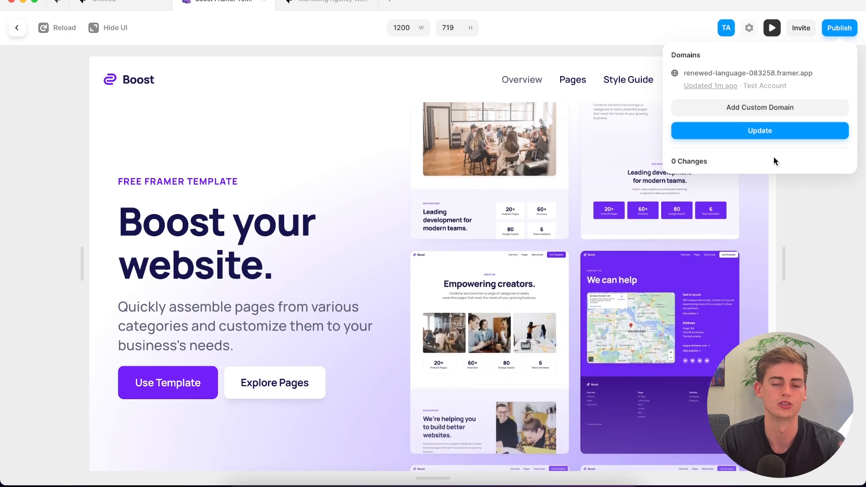
{"action": "scroll", "scroll_direction": "down", "scroll_amount": 3}
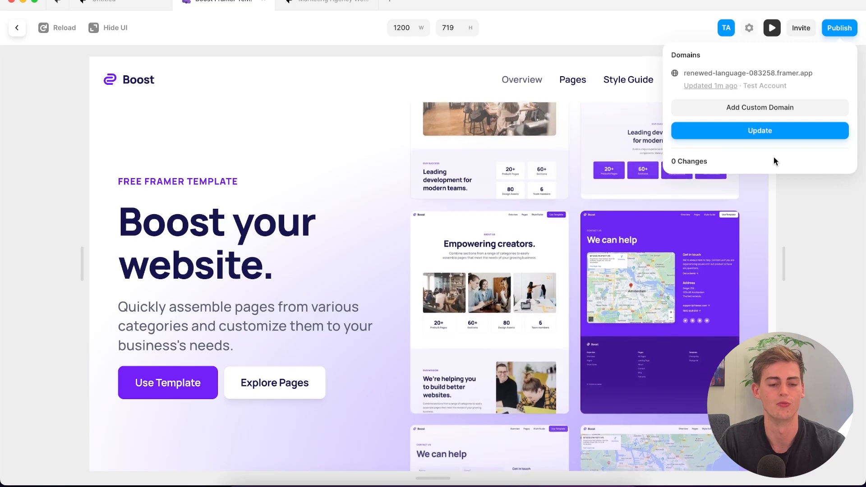